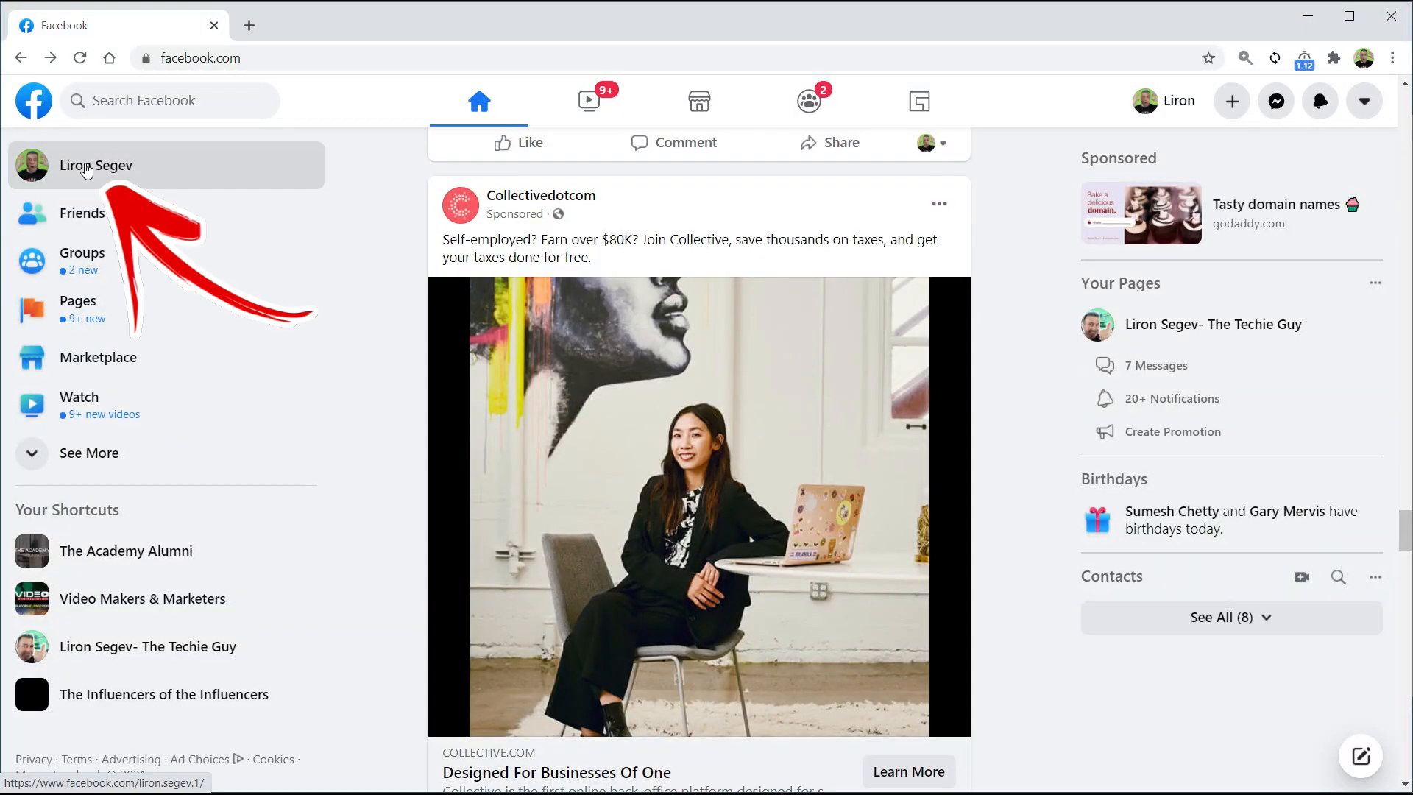
Go to your profile's photo albums list
{"action": "left_click", "coordinate": [96, 165]}
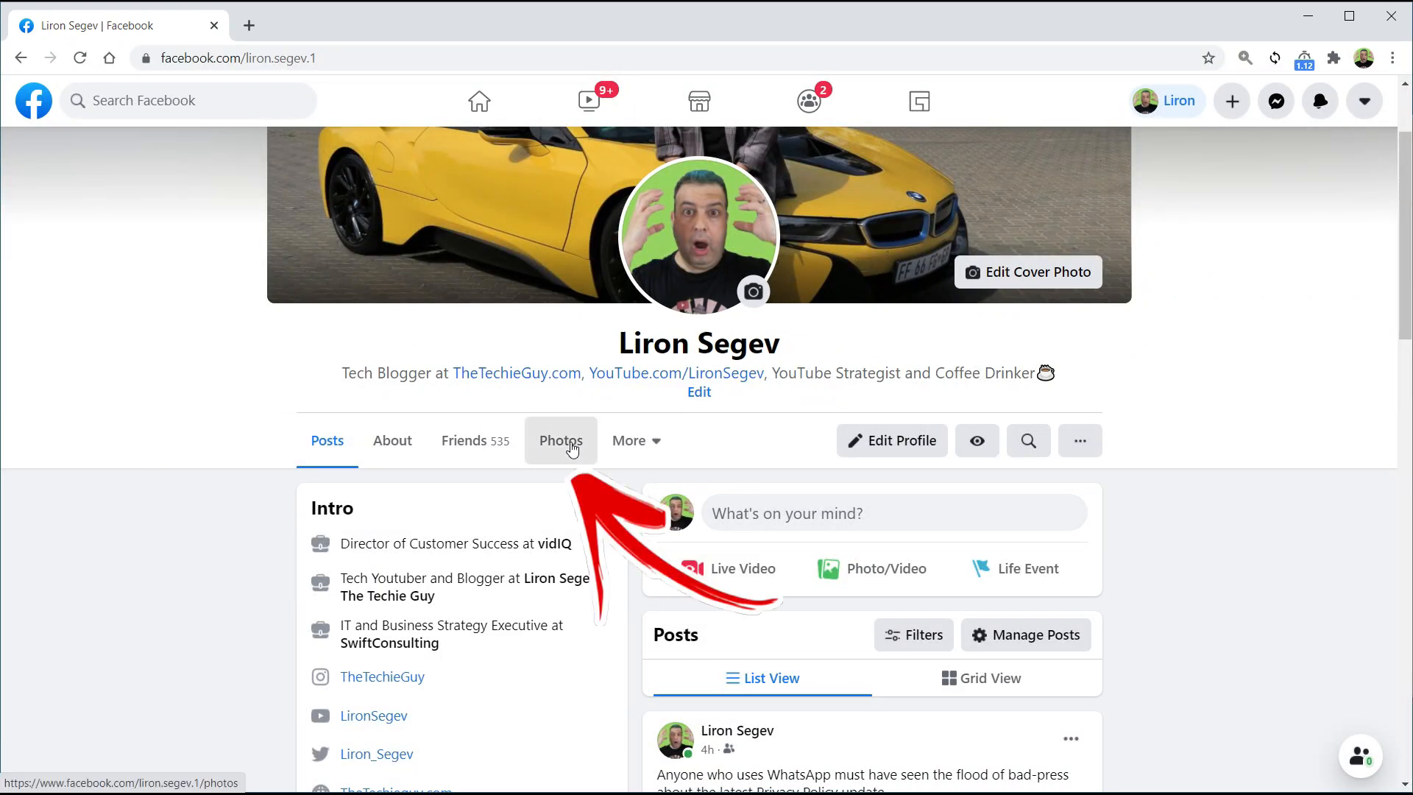
{"action": "left_click", "coordinate": [559, 441]}
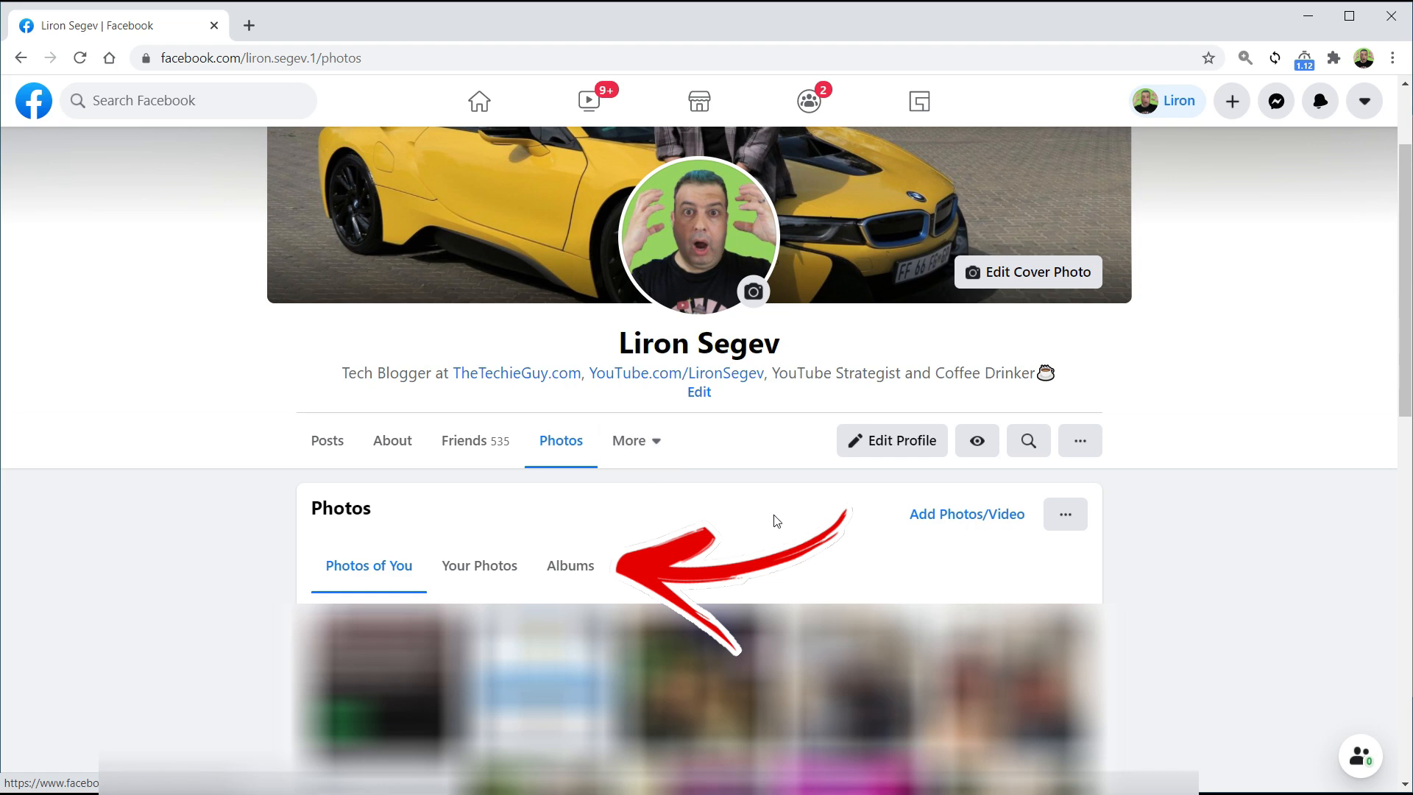
{"action": "left_click", "coordinate": [569, 565]}
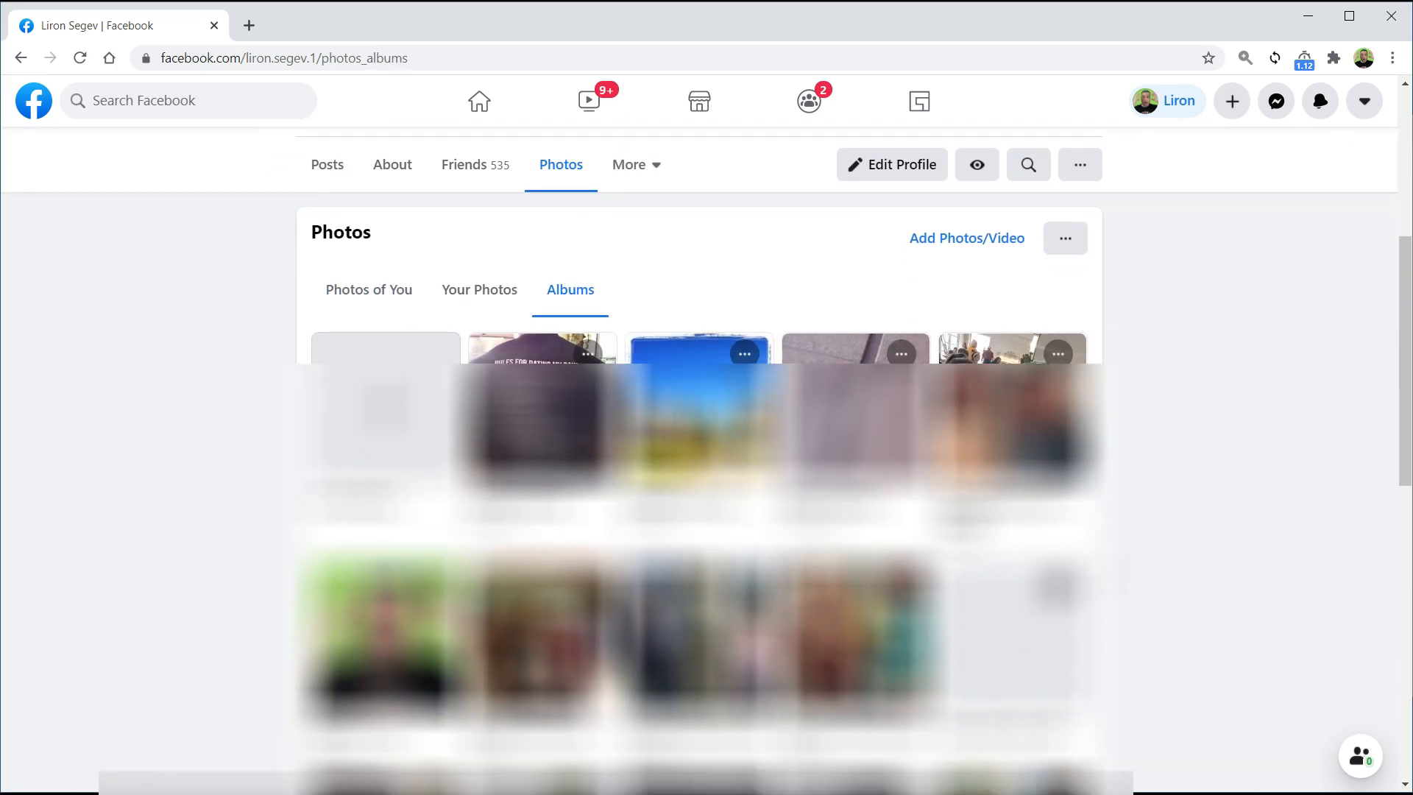
{"action": "scroll", "scroll_direction": "down", "scroll_amount": 3}
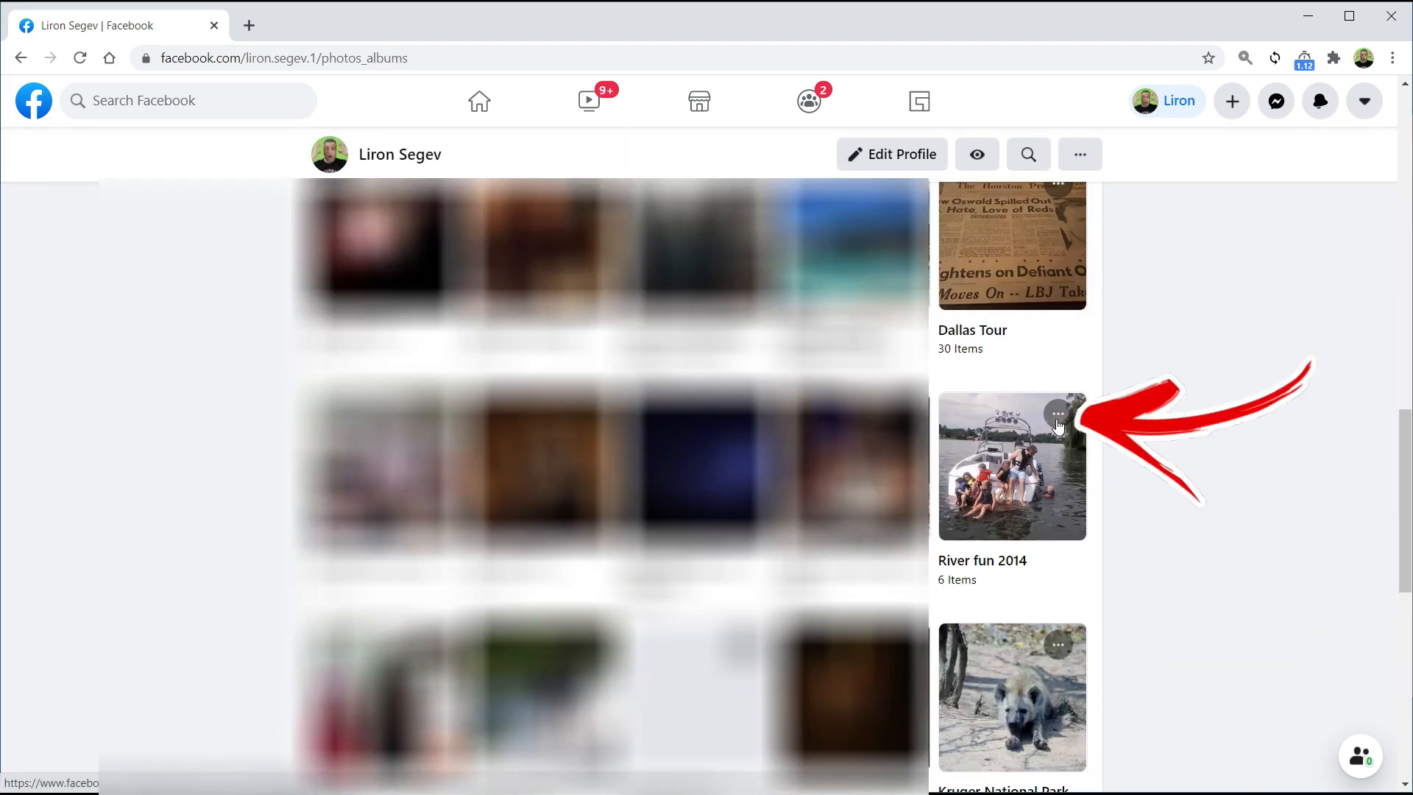
Request the River fun 2014 album download and open the ready zip from notifications
{"action": "left_click", "coordinate": [1059, 414]}
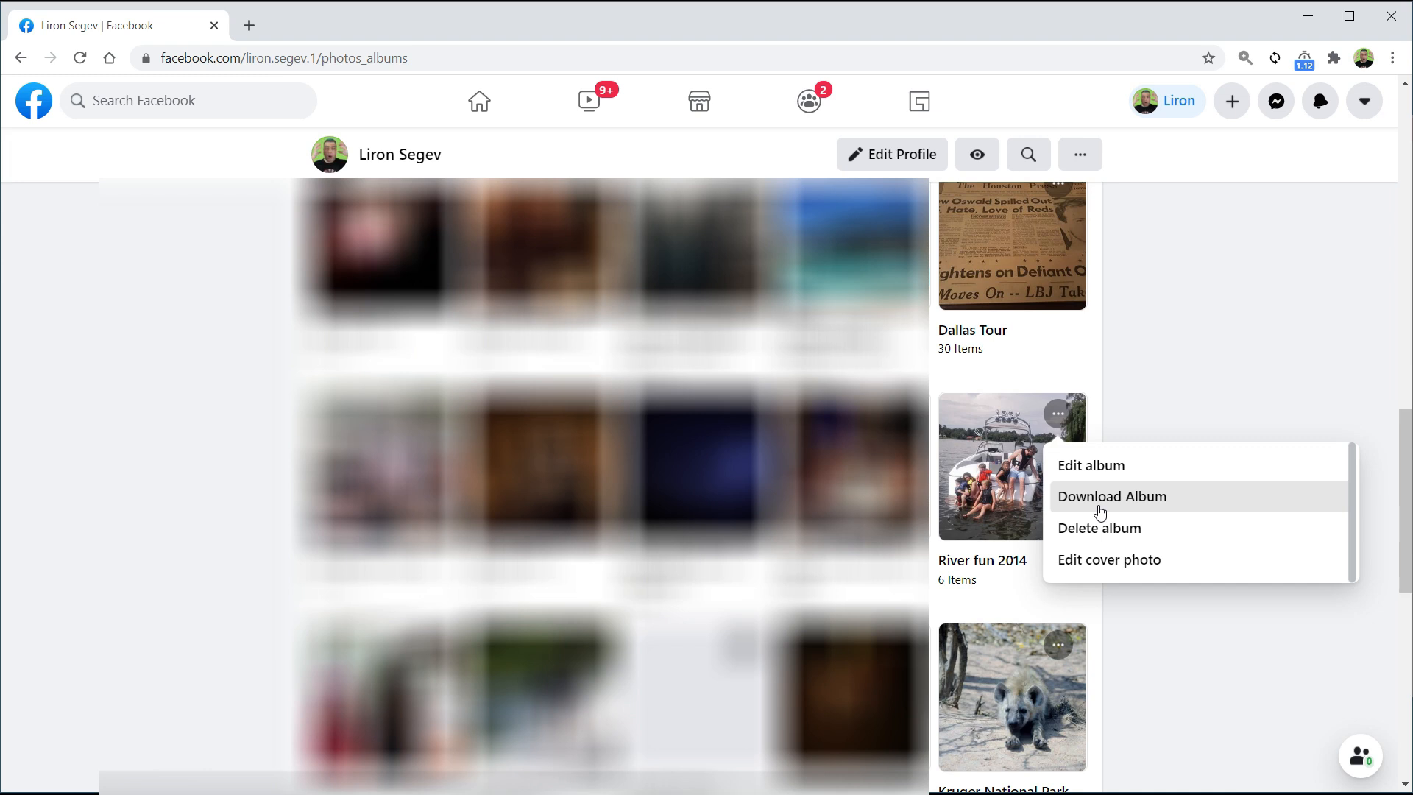
{"action": "left_click", "coordinate": [1112, 496]}
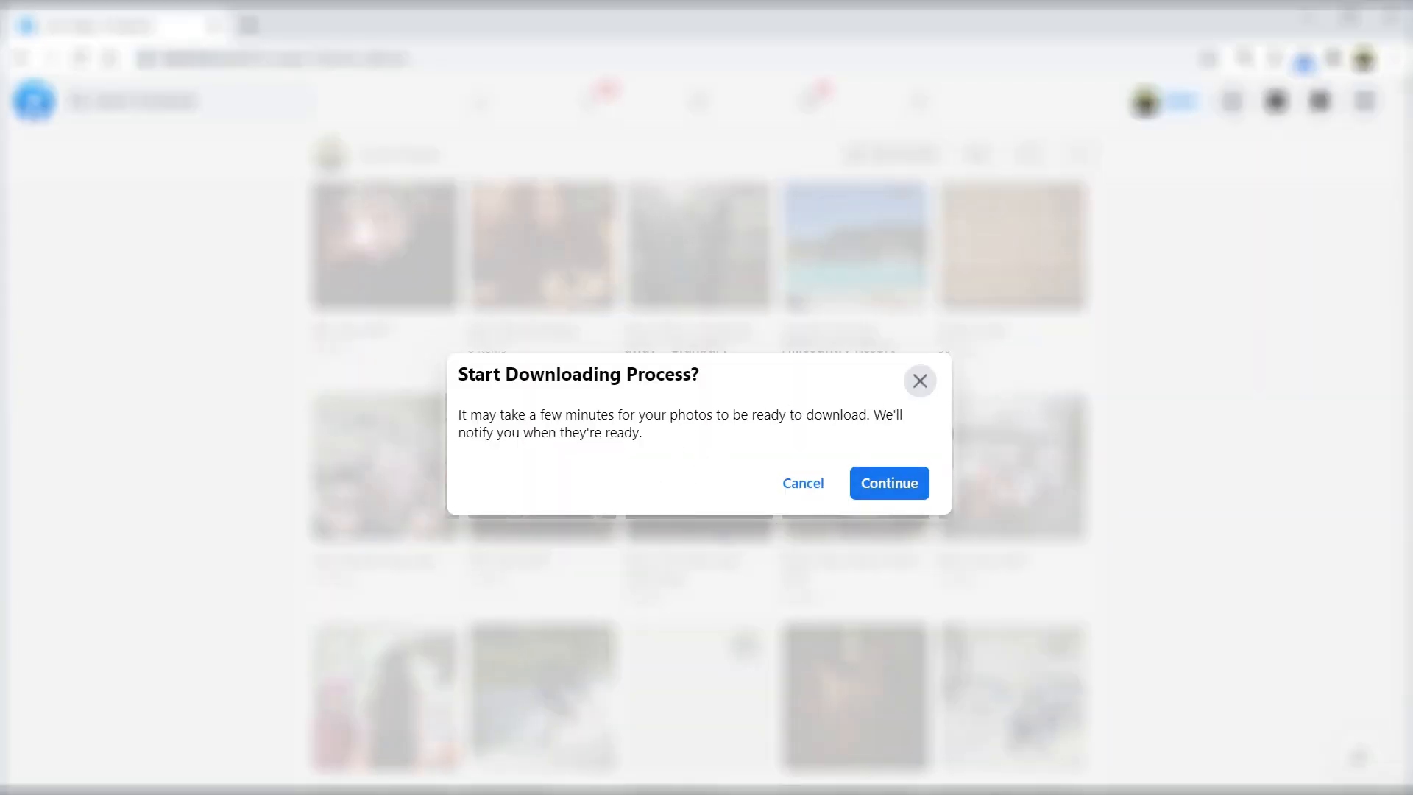
{"action": "left_click", "coordinate": [887, 483]}
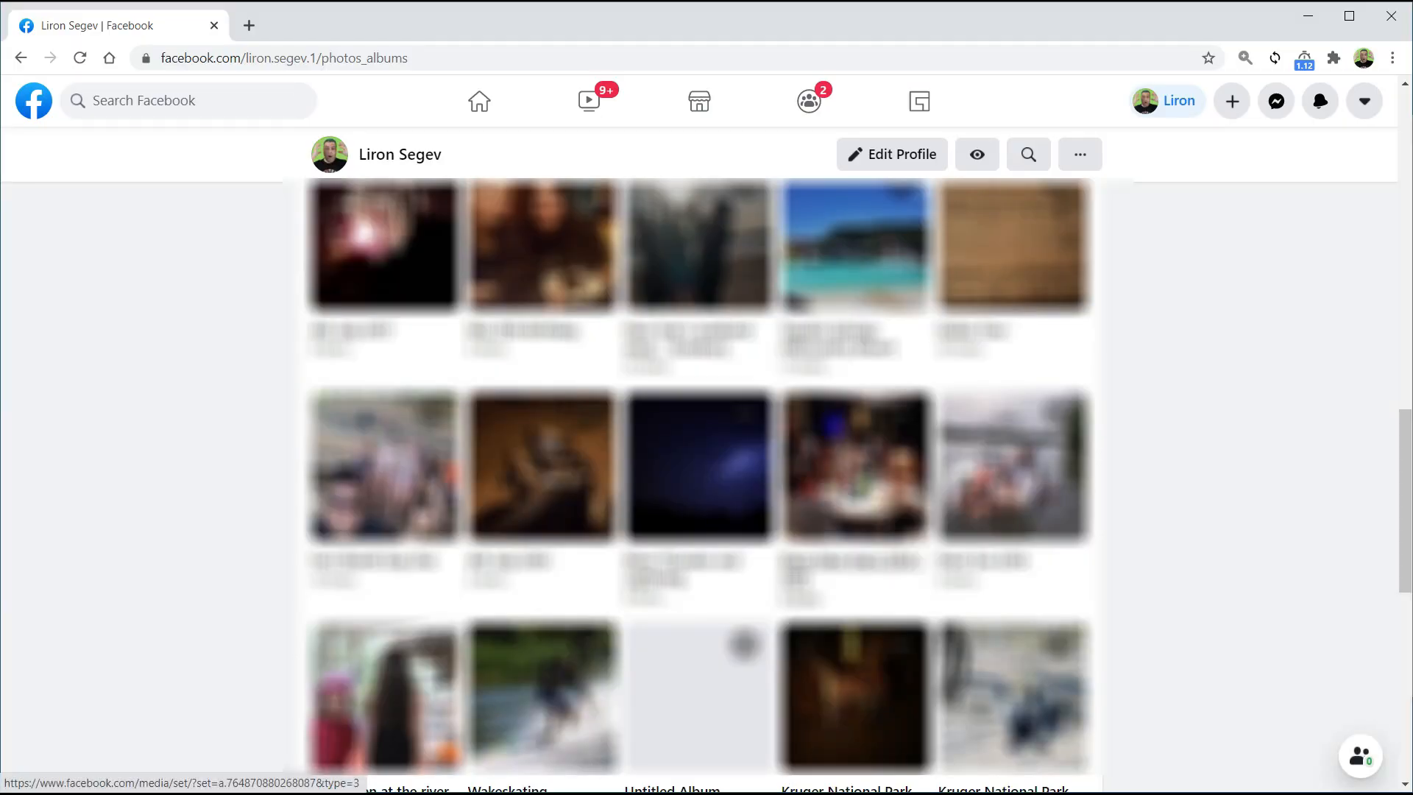
{"action": "left_click", "coordinate": [1320, 100]}
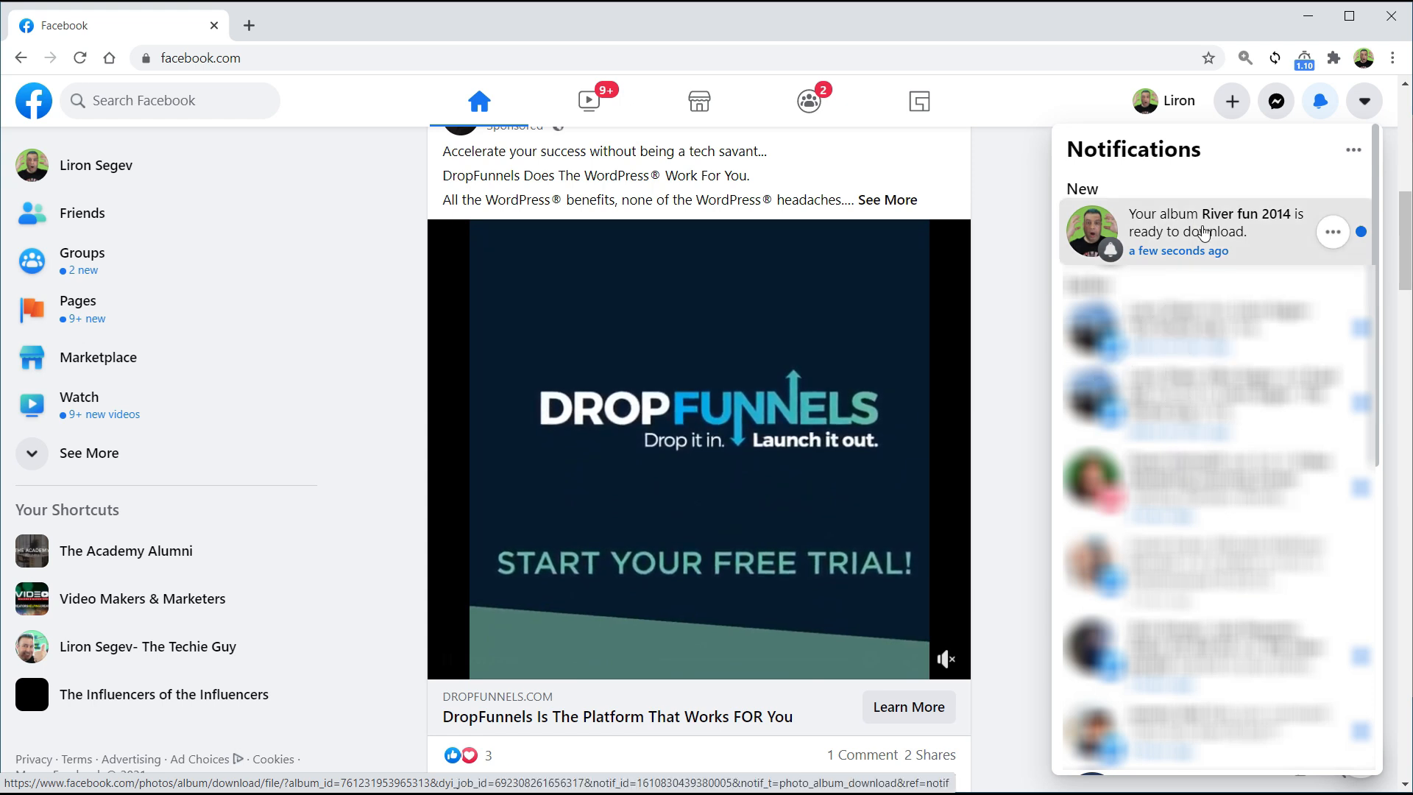
{"action": "left_click", "coordinate": [1212, 232]}
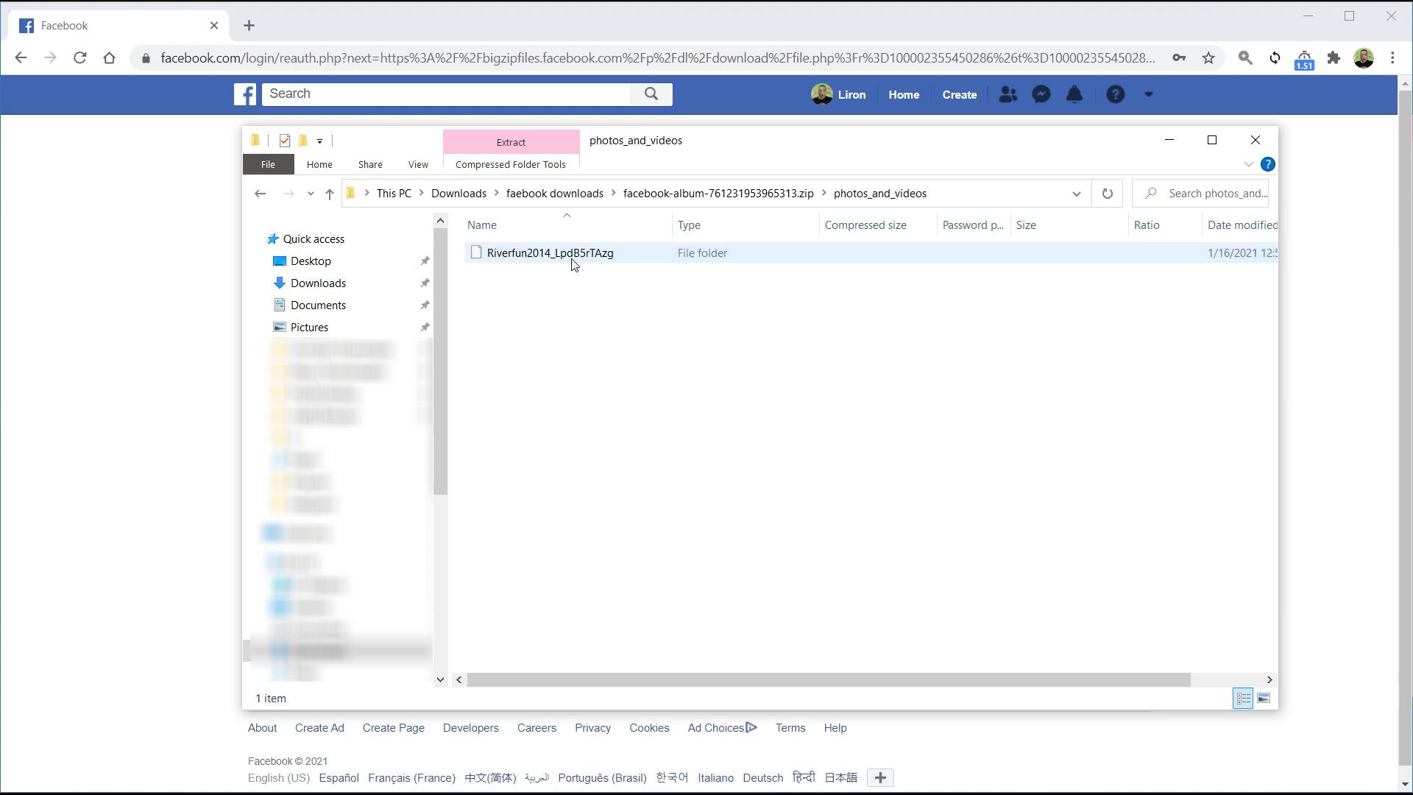
Open the Riverfun2014 folder in the zip and select the first photo
{"action": "double_click", "coordinate": [550, 252]}
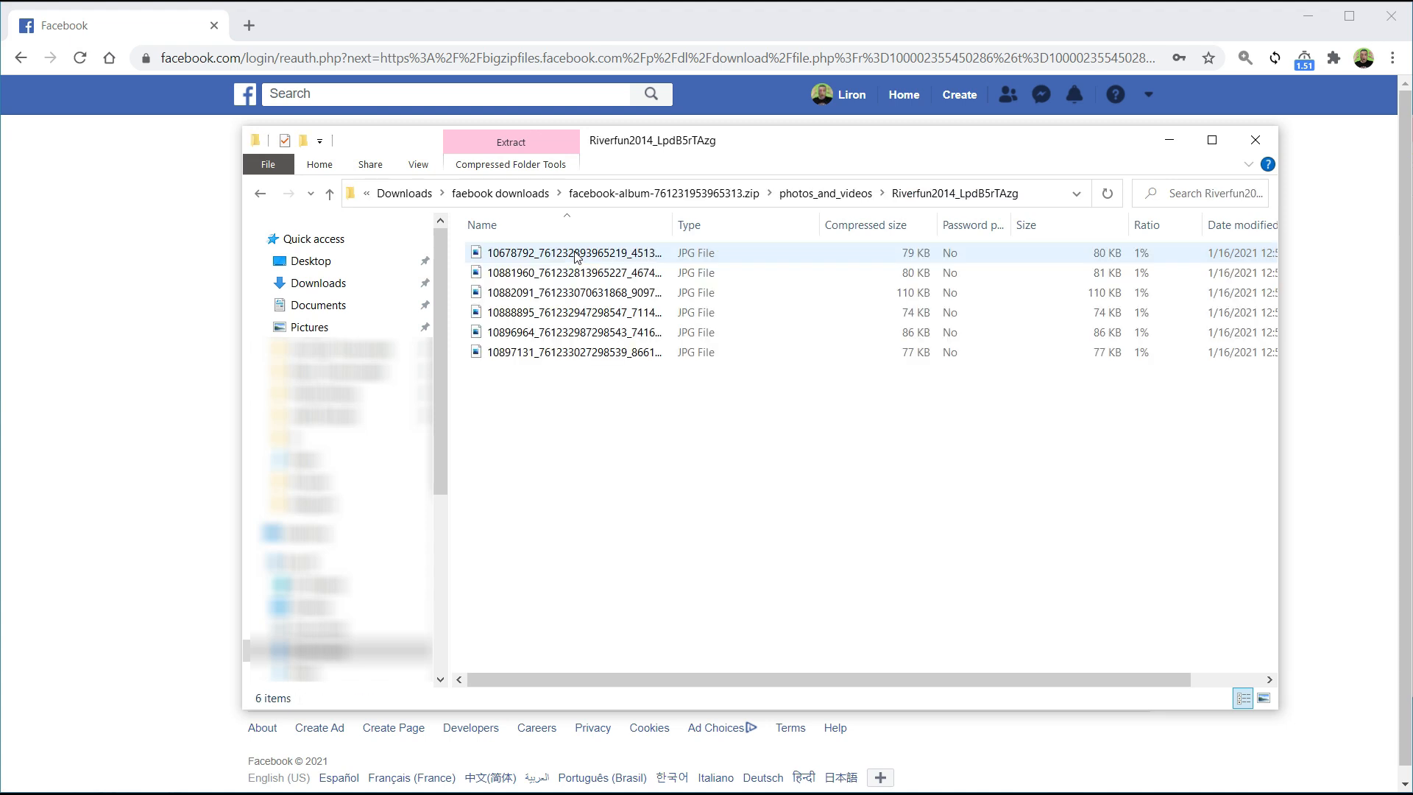
{"action": "left_click", "coordinate": [574, 272]}
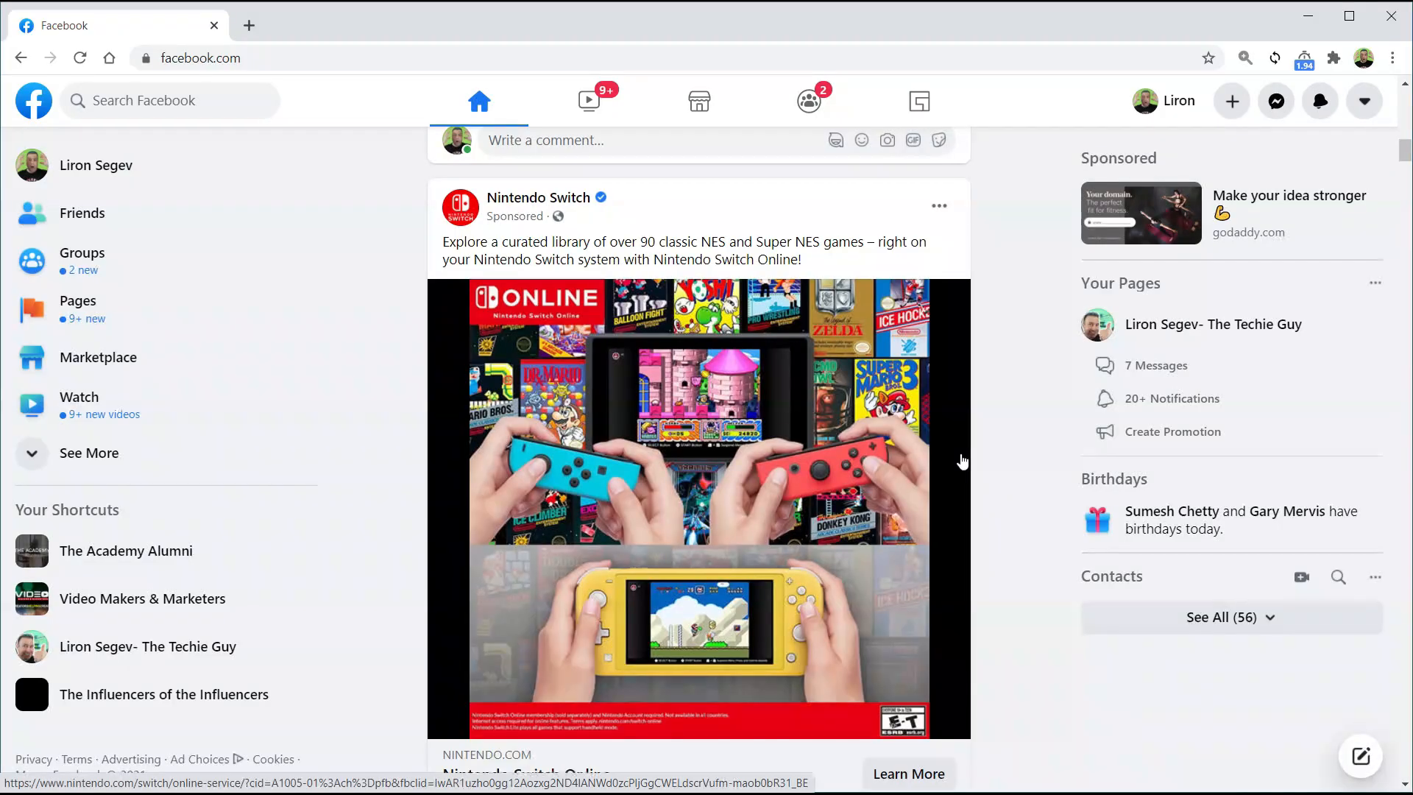
Open Download Profile Information via Settings & Privacy, Privacy, Your Facebook Information
{"action": "left_click", "coordinate": [1363, 100]}
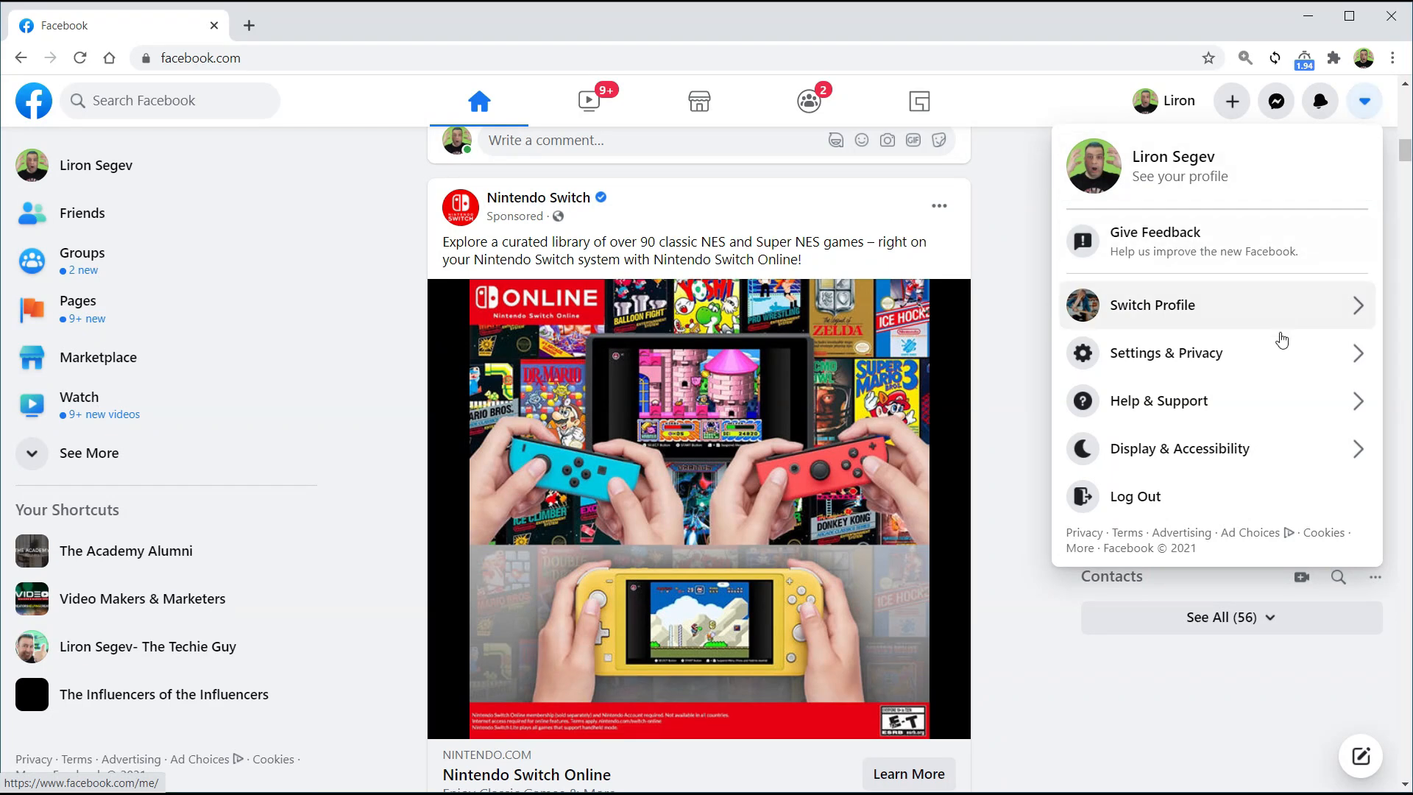
{"action": "mouse_move", "coordinate": [1156, 361]}
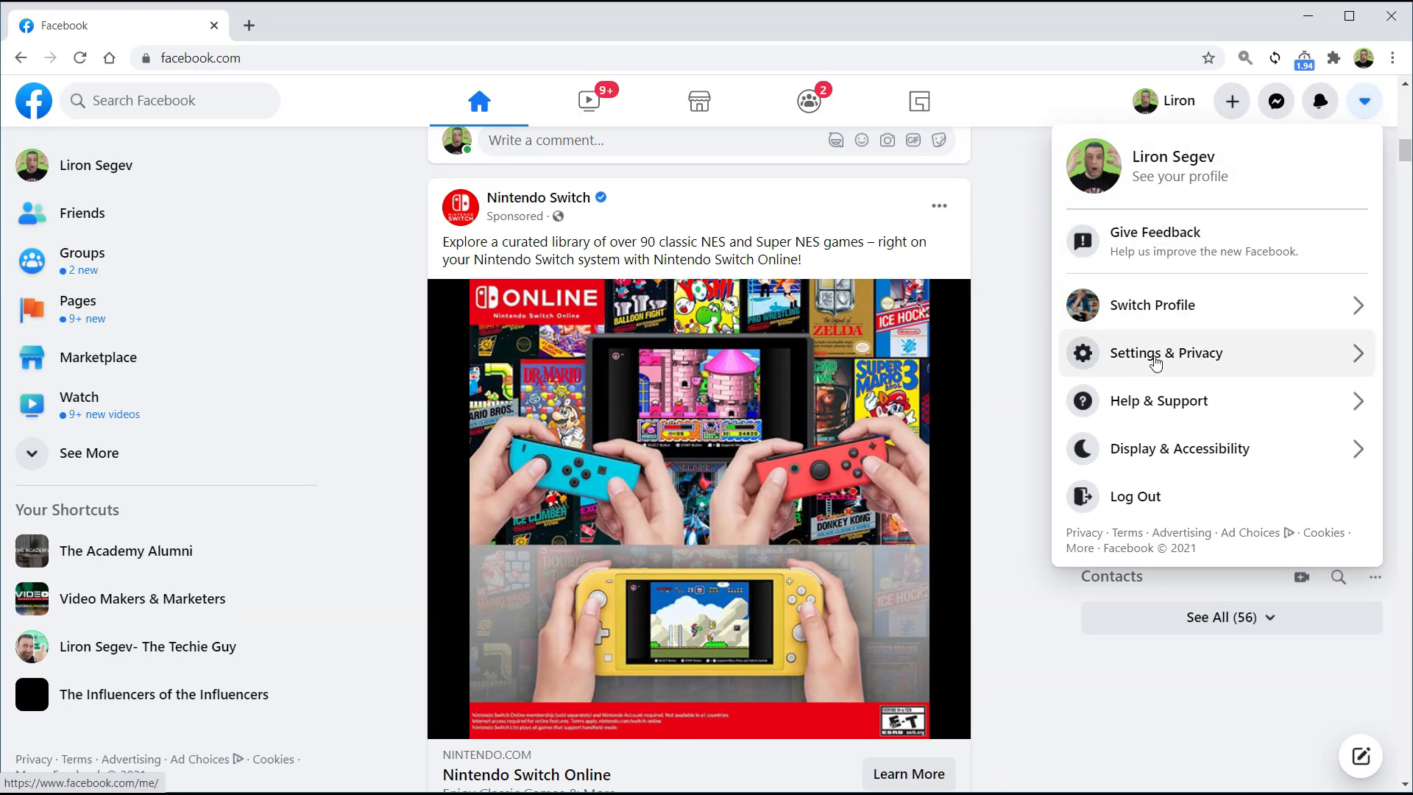
{"action": "left_click", "coordinate": [1166, 352]}
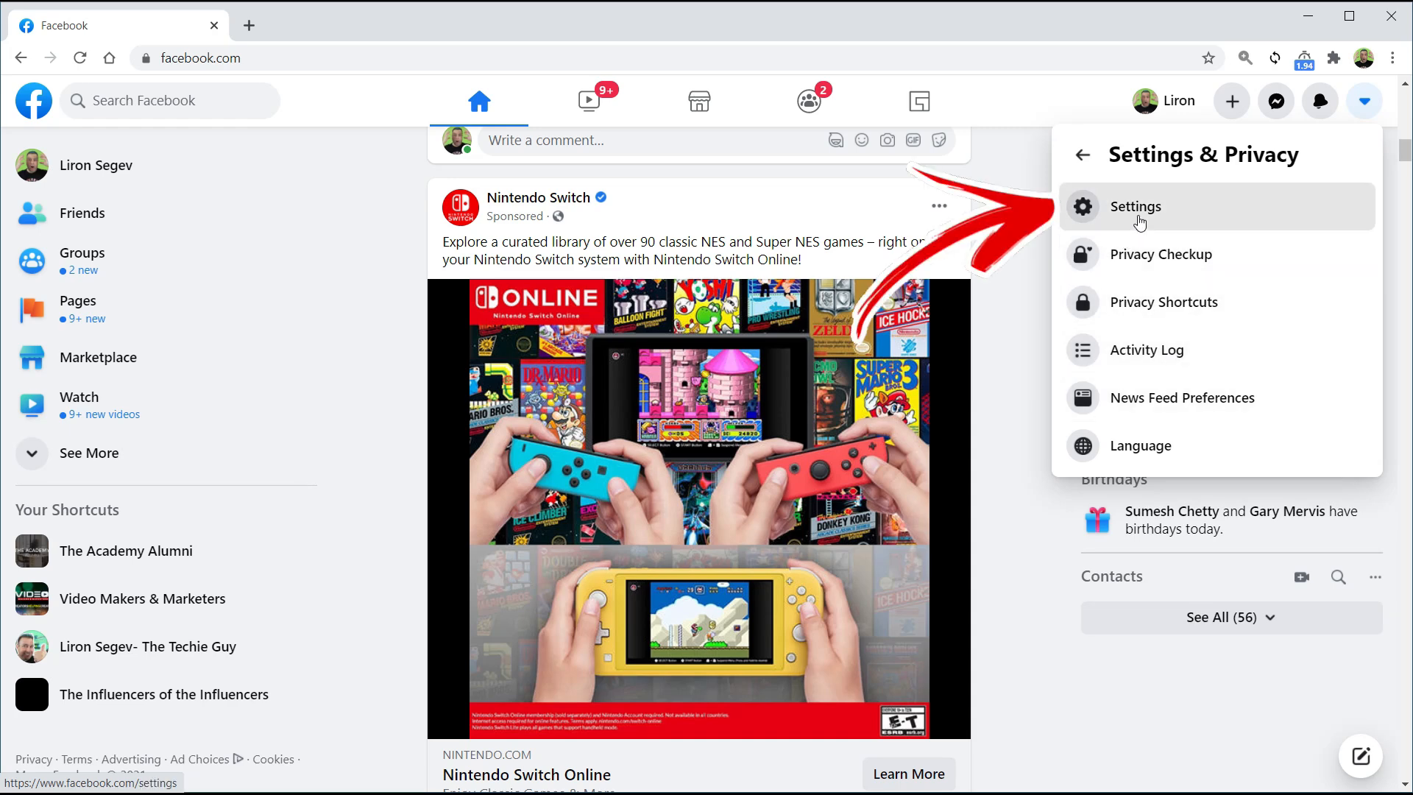
{"action": "left_click", "coordinate": [1134, 206]}
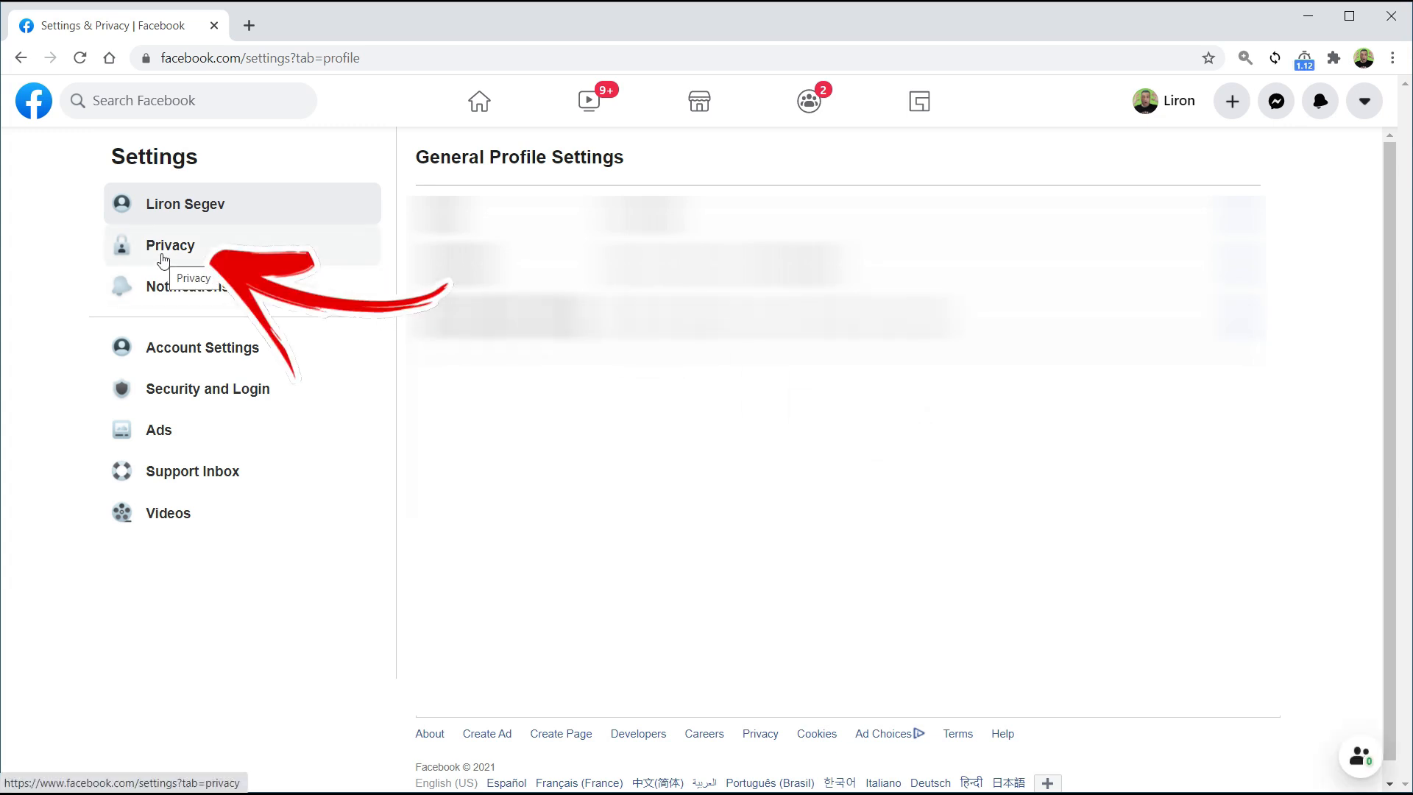
{"action": "left_click", "coordinate": [170, 245]}
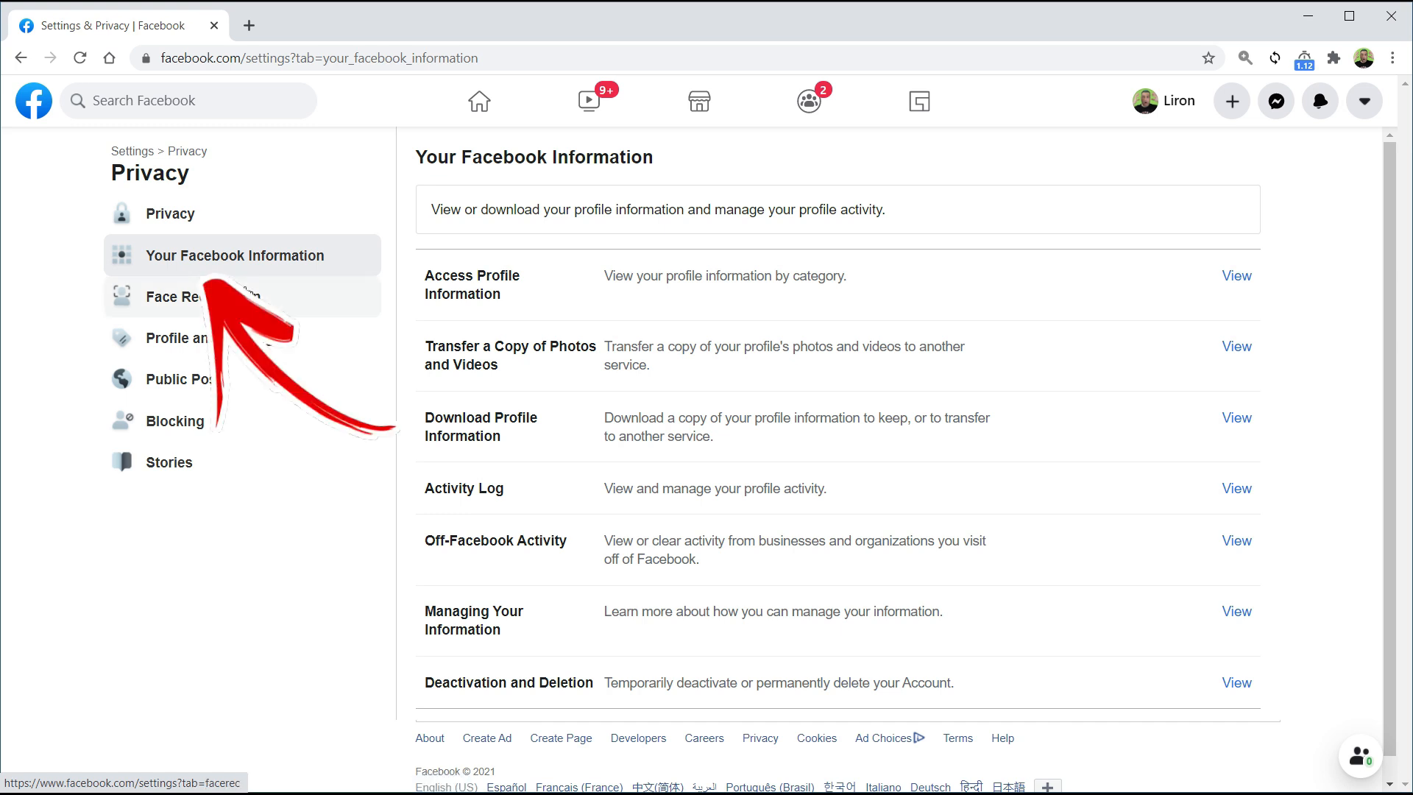
{"action": "scroll", "scroll_direction": "down", "scroll_amount": 3}
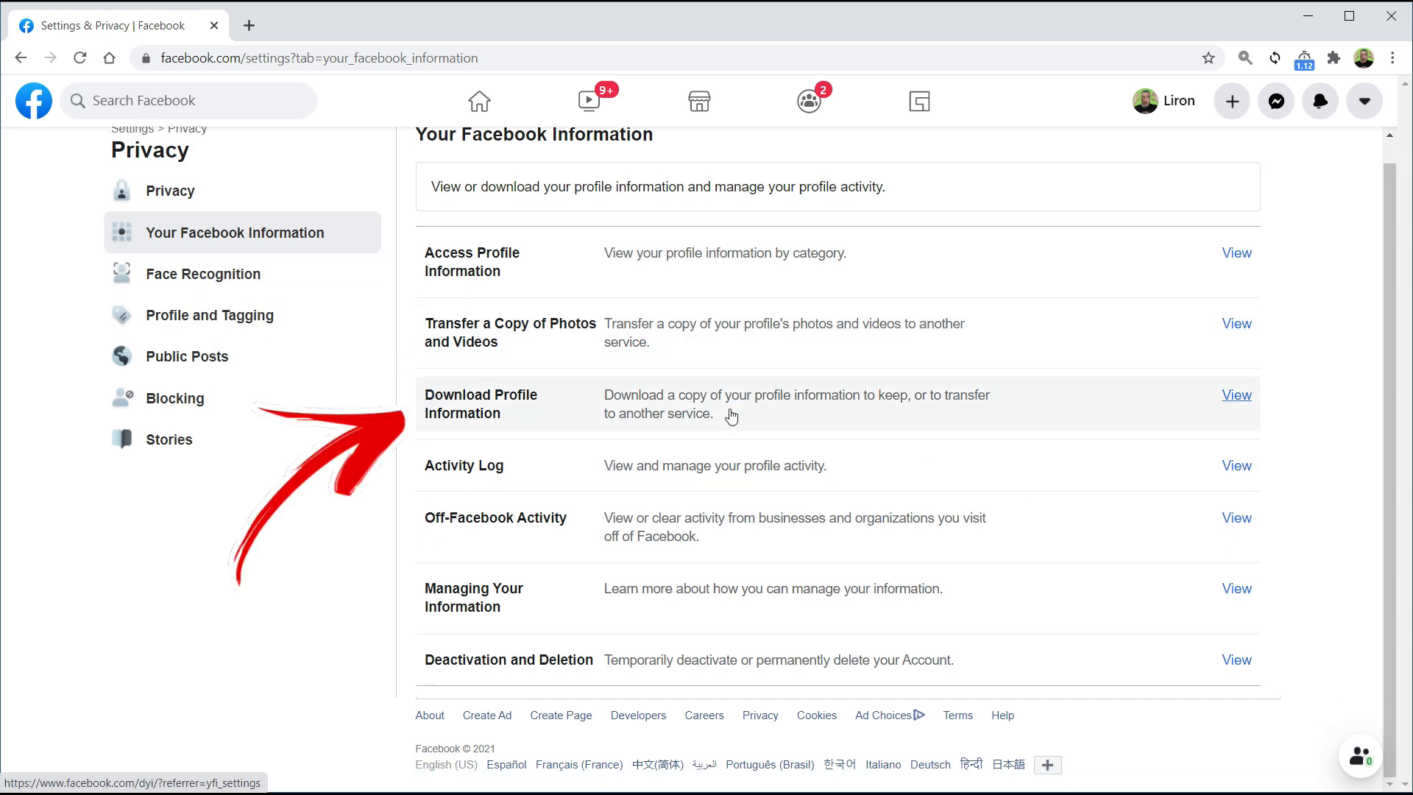
{"action": "mouse_move", "coordinate": [1289, 404]}
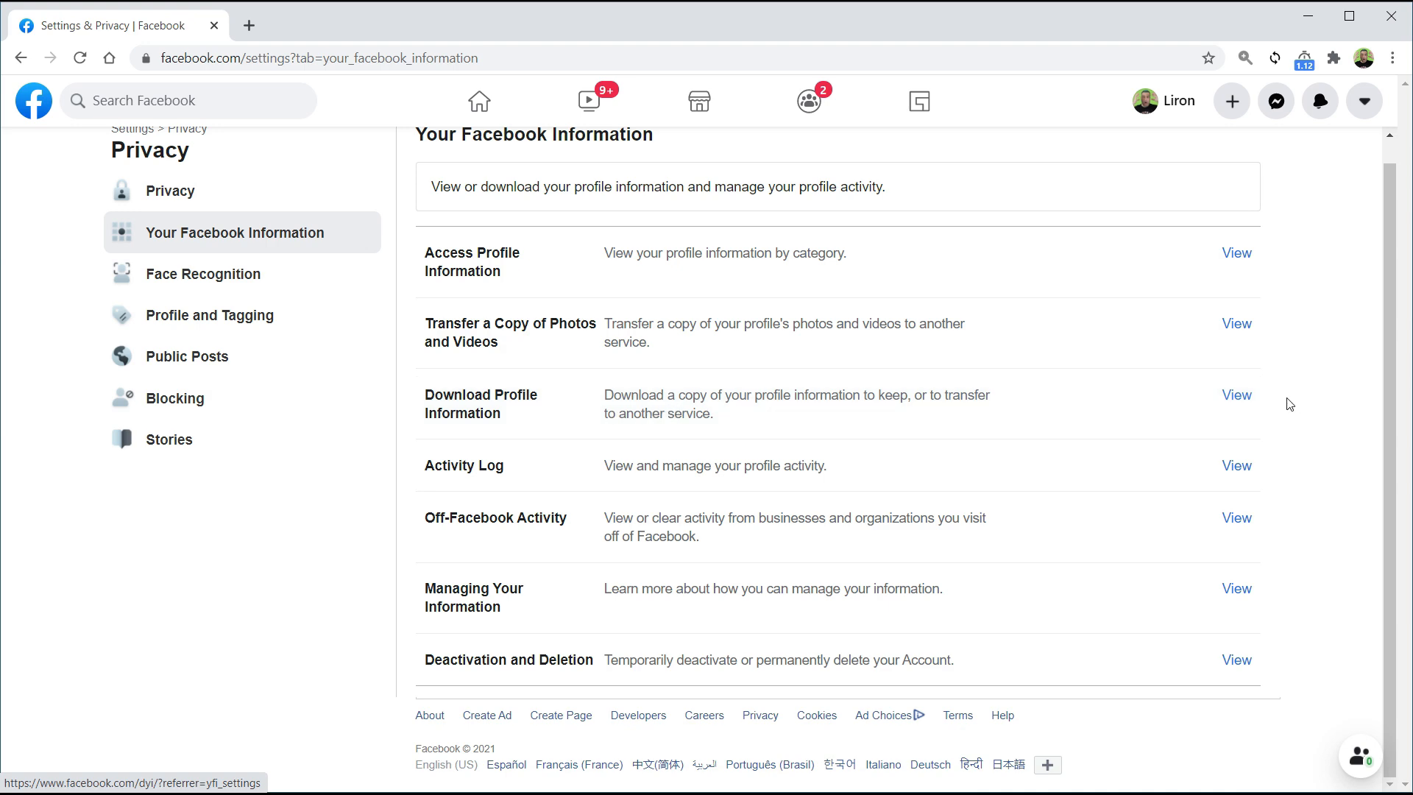
{"action": "left_click", "coordinate": [1236, 394]}
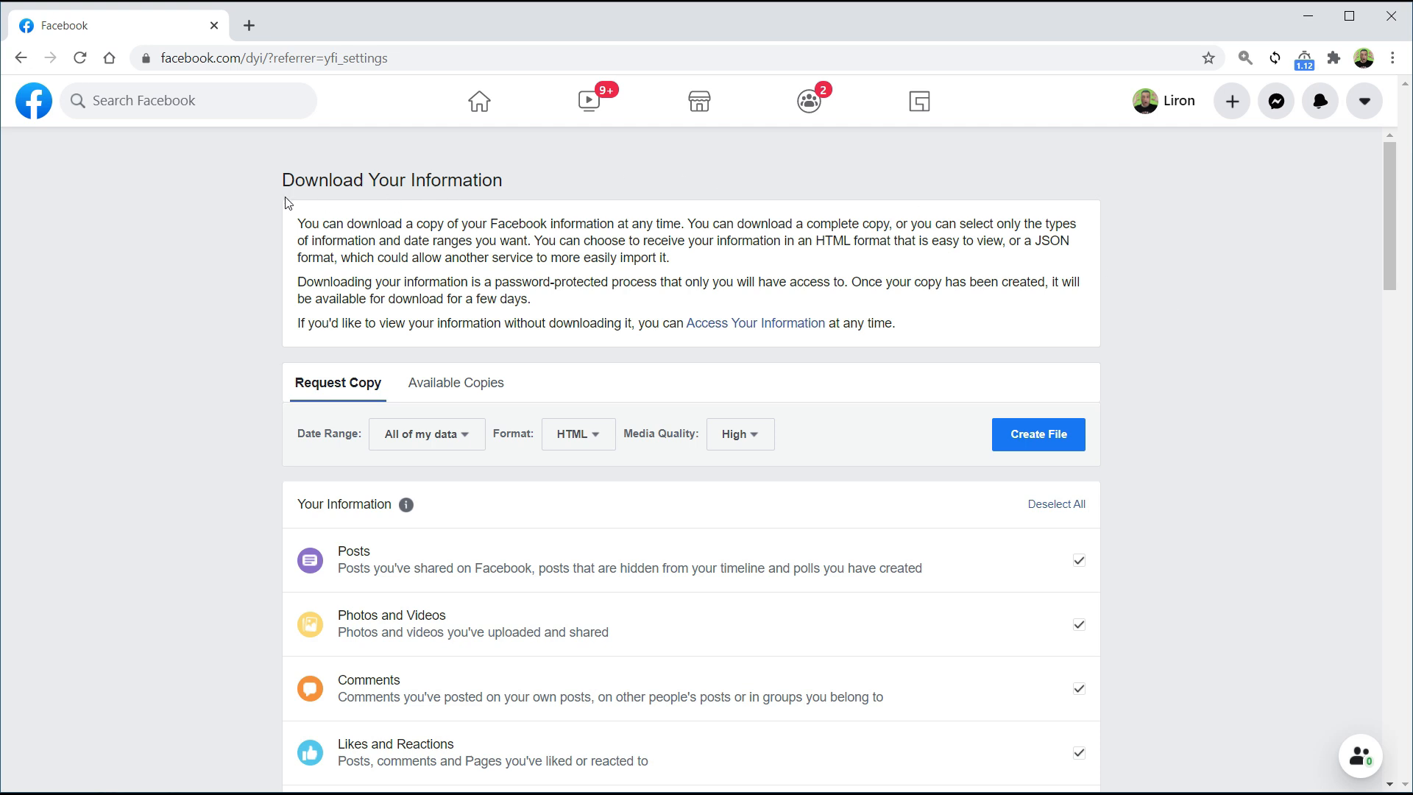
{"action": "triple_click", "coordinate": [392, 180]}
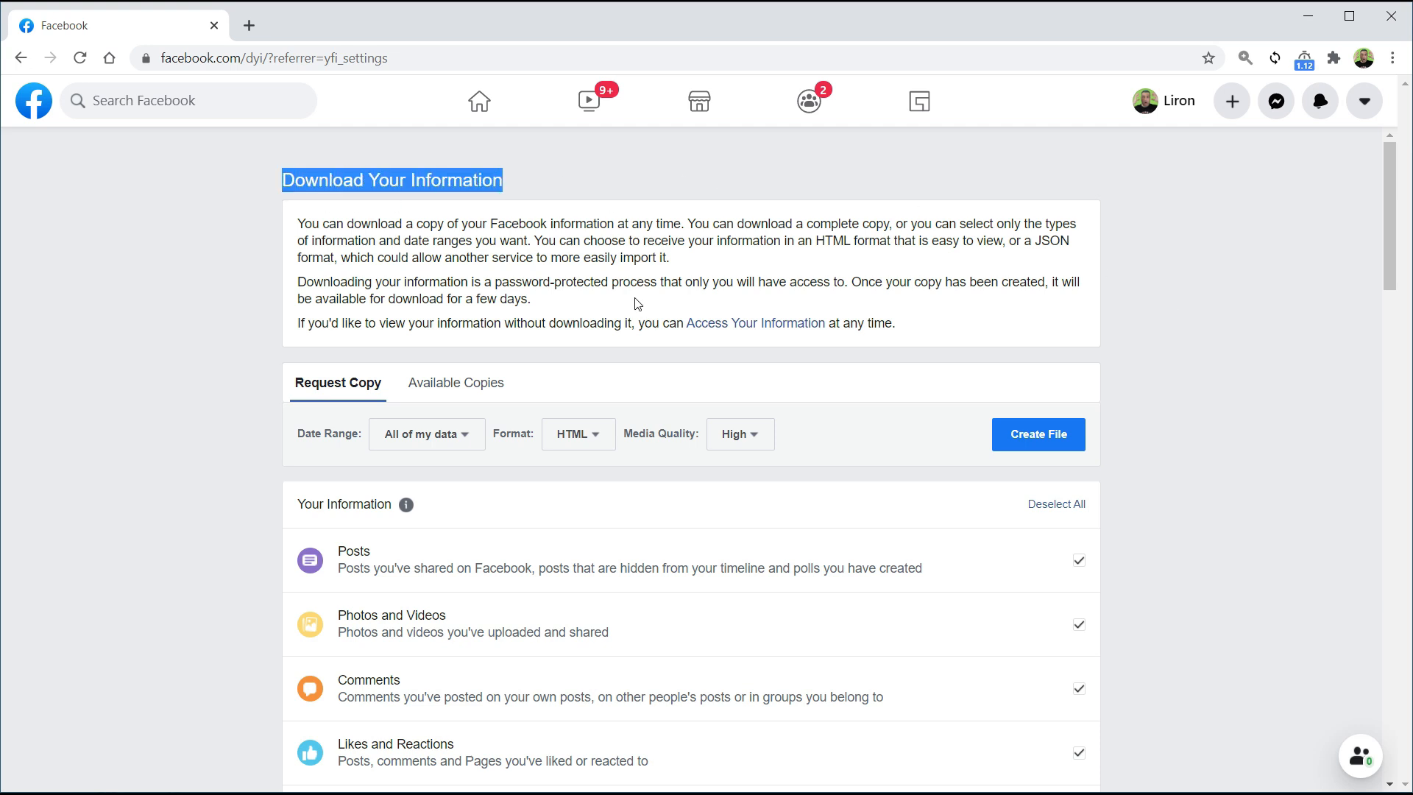
{"action": "left_click", "coordinate": [613, 281]}
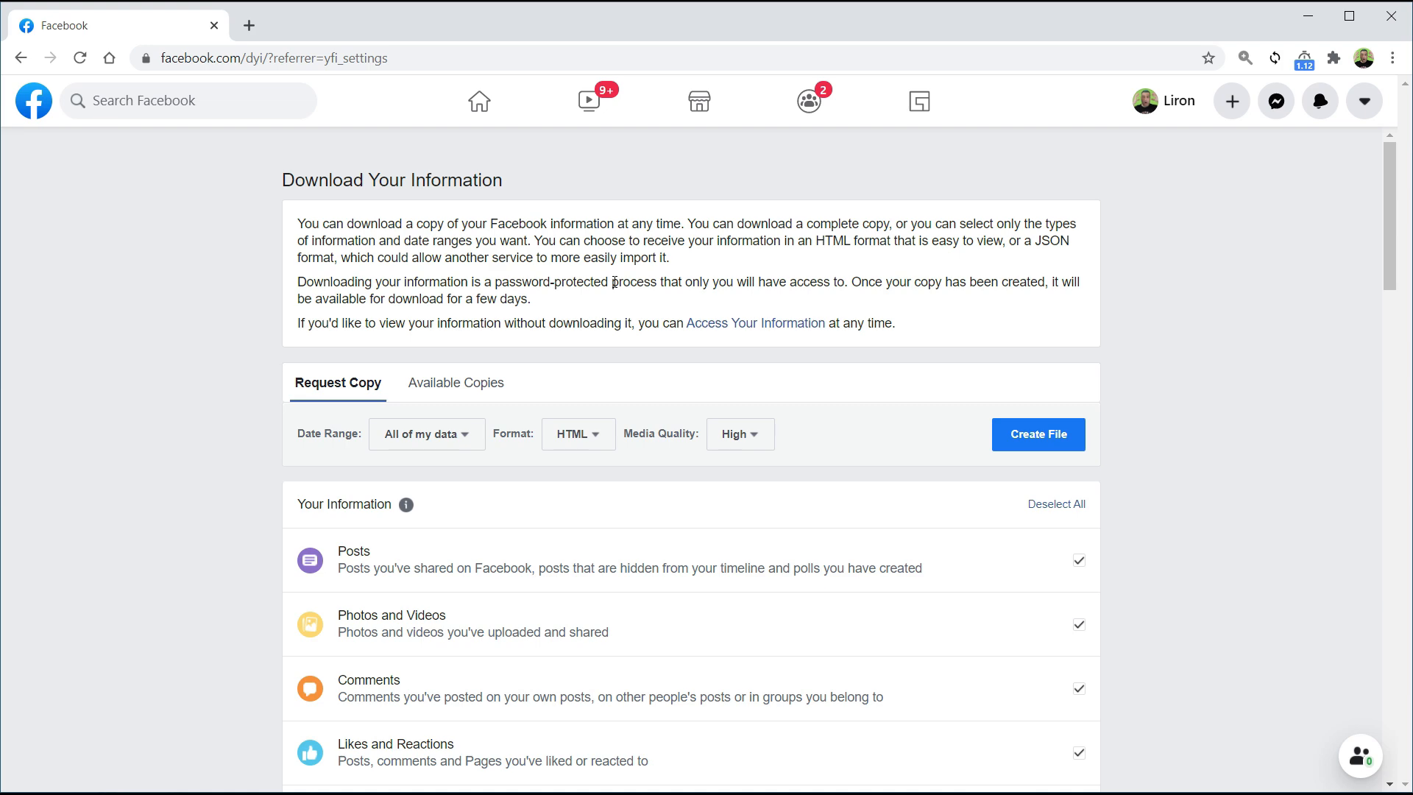
{"action": "scroll", "scroll_direction": "down", "scroll_amount": 3}
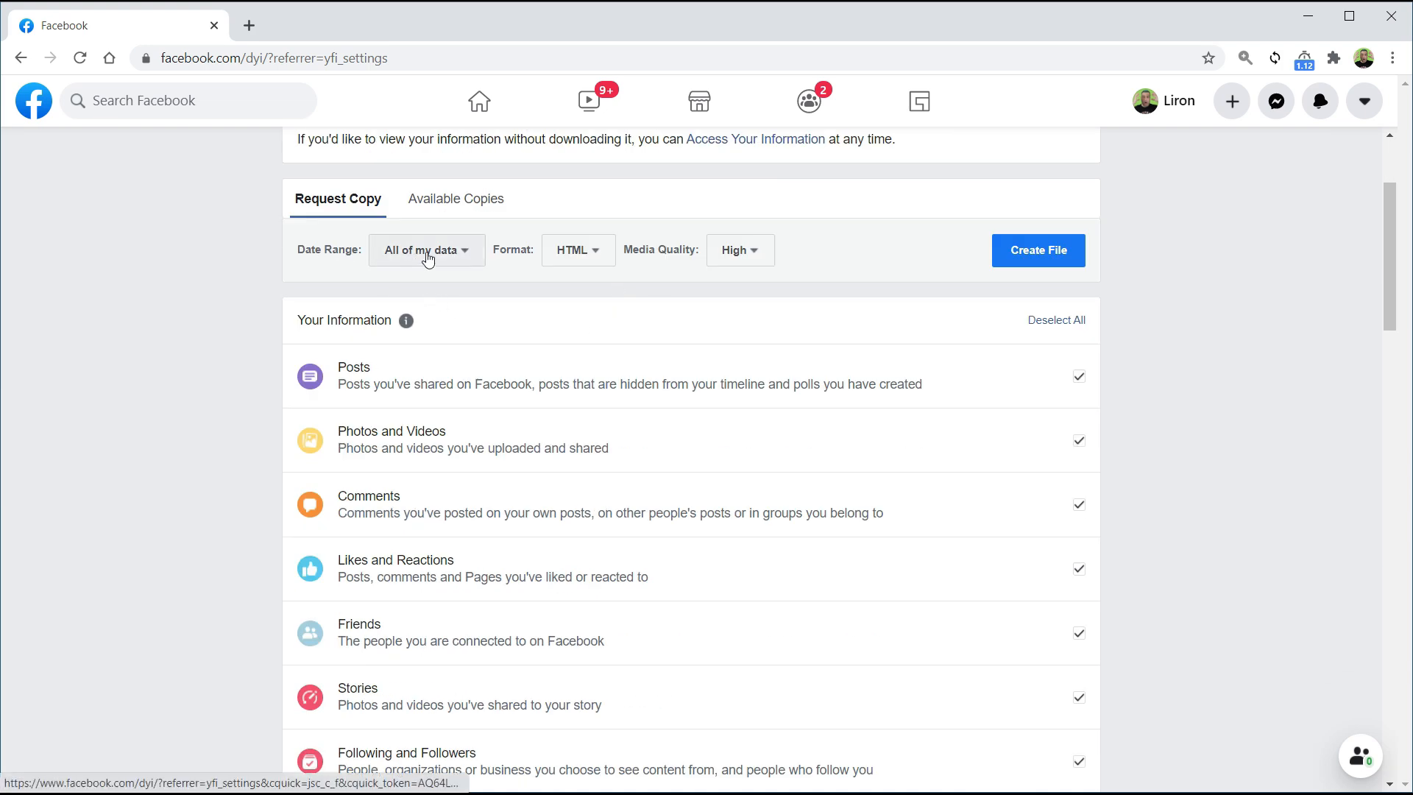
{"action": "left_click", "coordinate": [424, 250]}
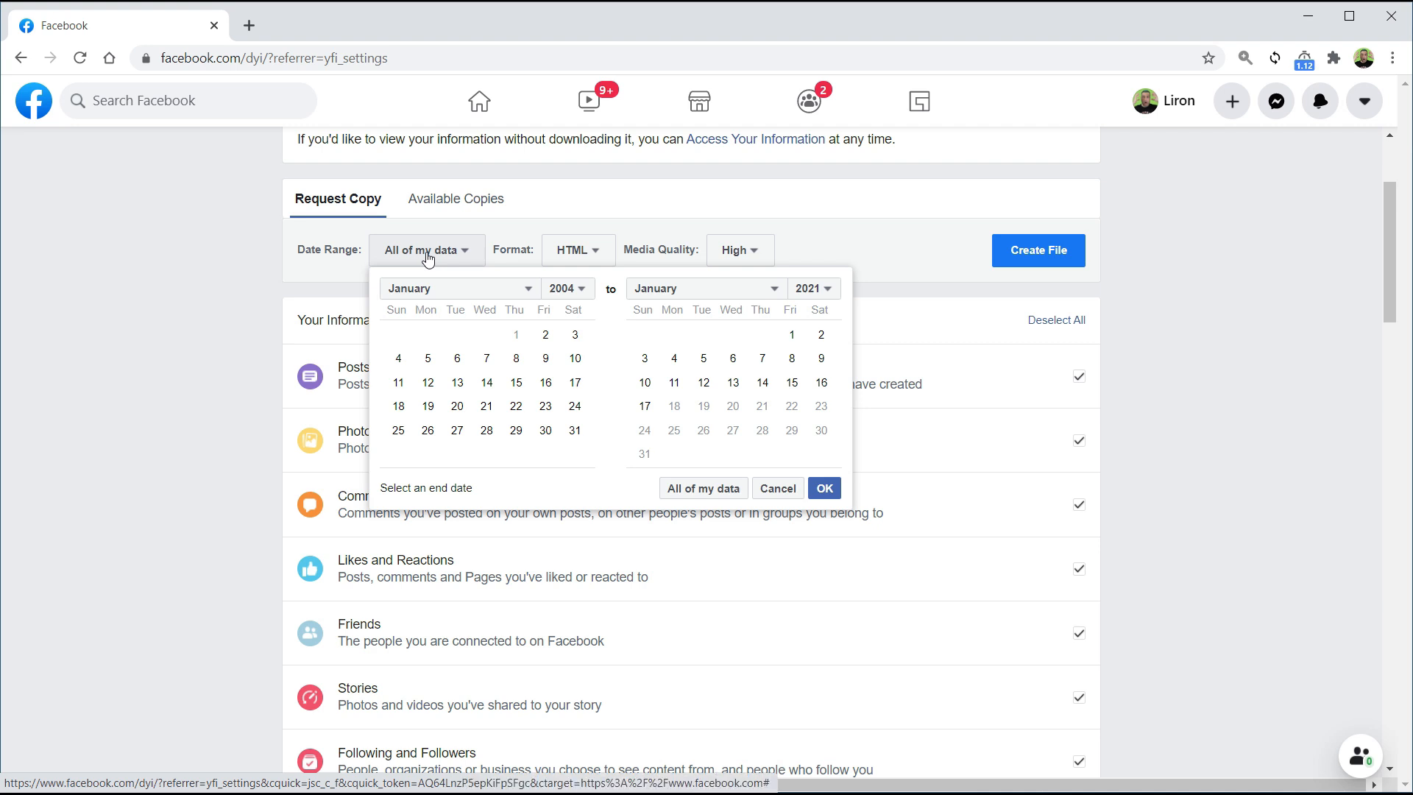
{"action": "left_click", "coordinate": [571, 250]}
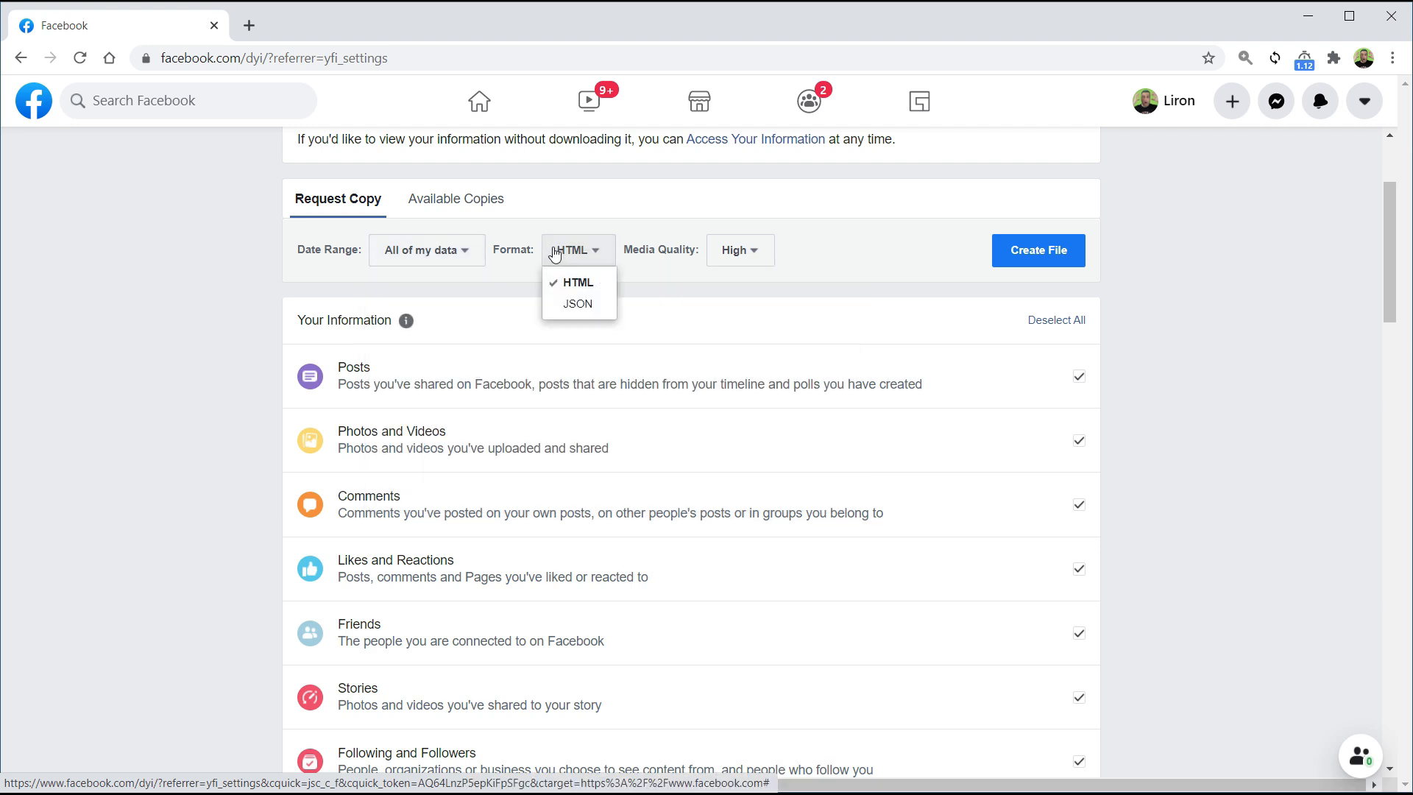
{"action": "left_click", "coordinate": [739, 249]}
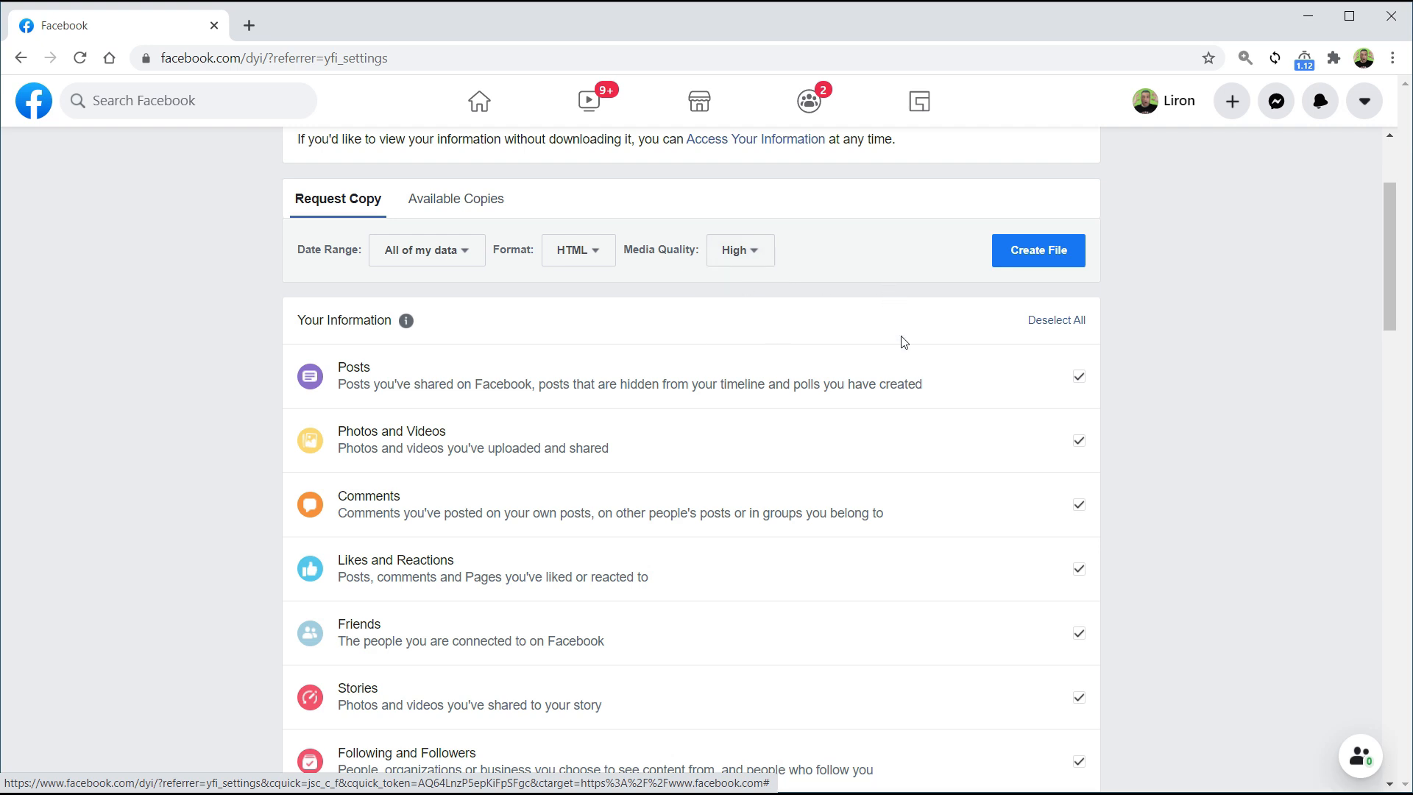
{"action": "scroll", "scroll_direction": "down", "scroll_amount": 3}
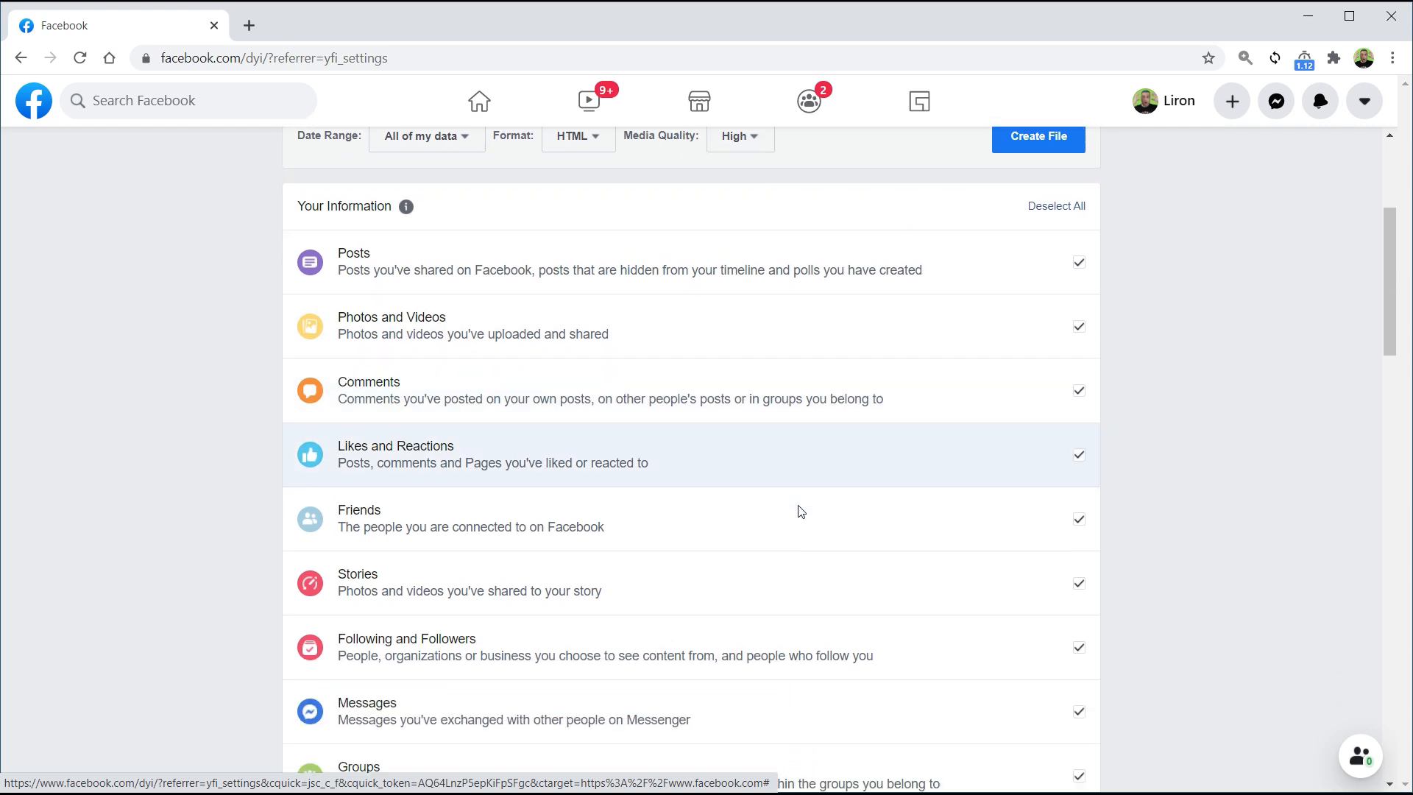
{"action": "scroll", "scroll_direction": "down", "scroll_amount": 3}
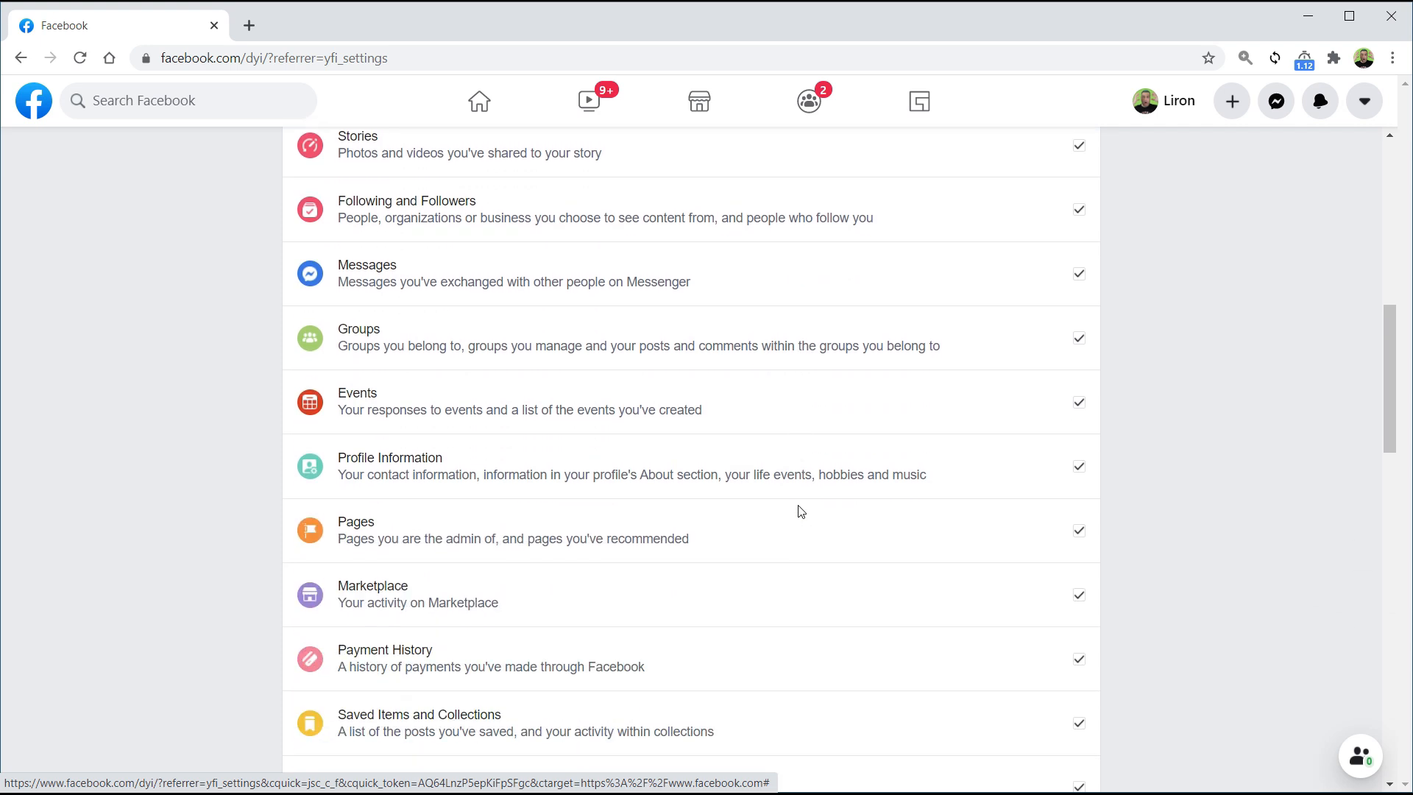
{"action": "scroll", "scroll_direction": "down", "scroll_amount": 3}
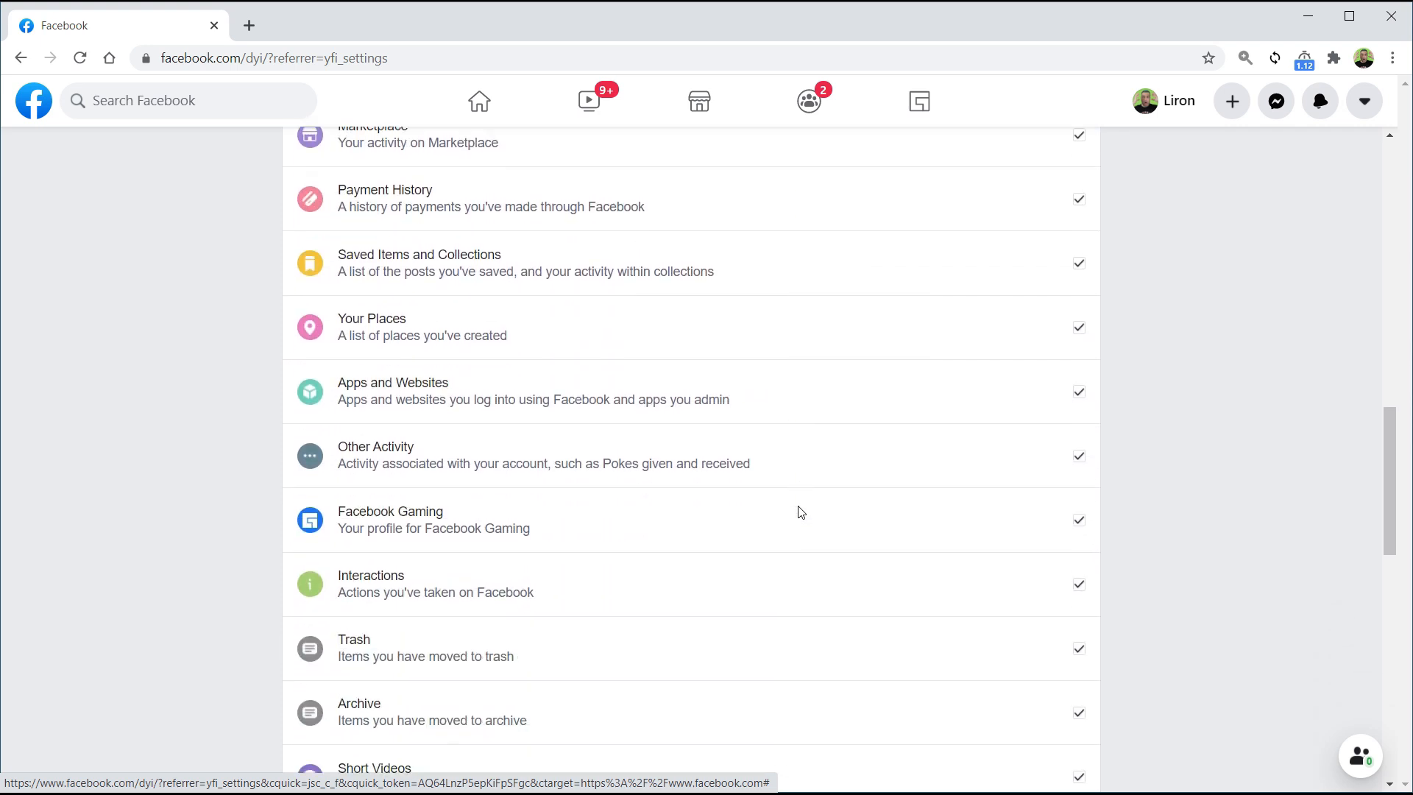
{"action": "scroll", "scroll_direction": "down", "scroll_amount": 3}
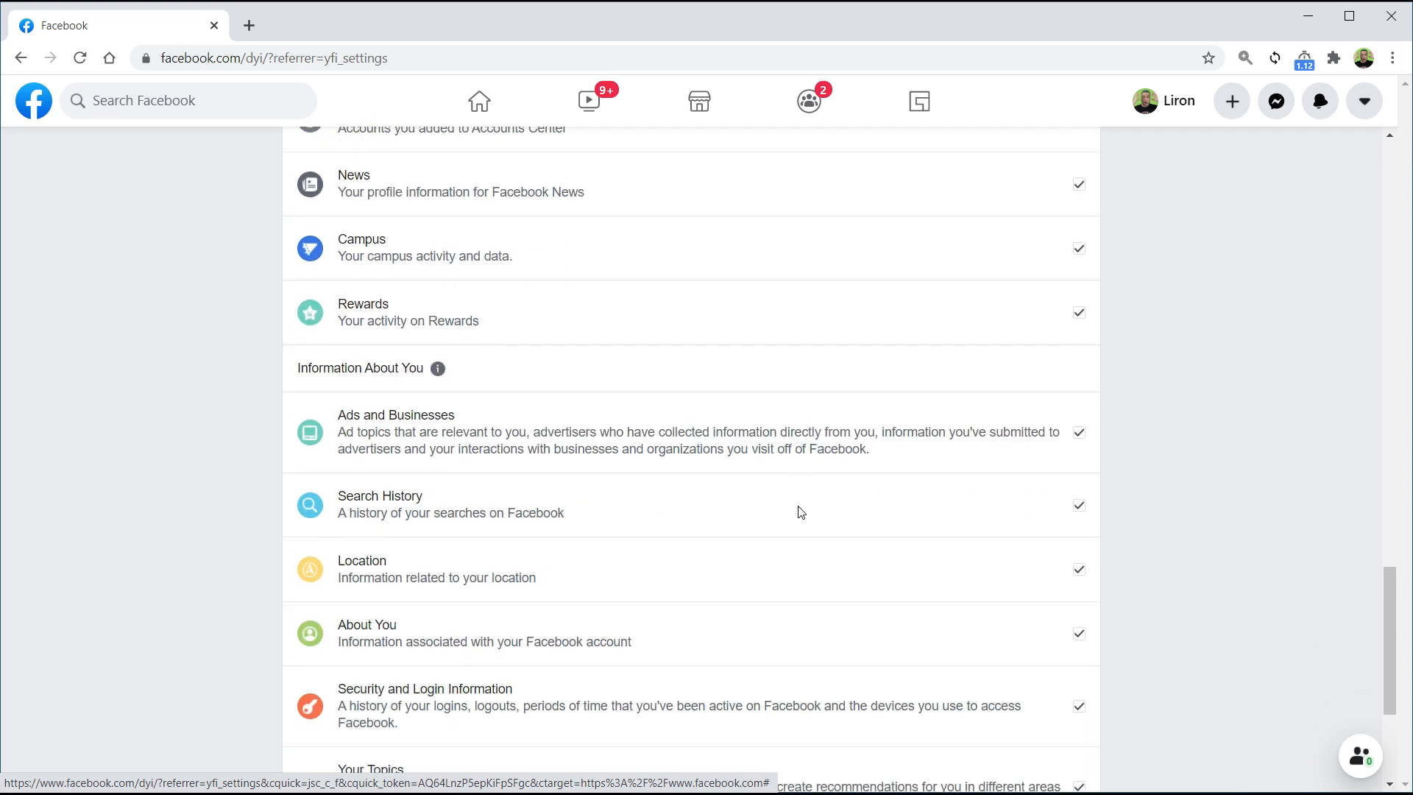
{"action": "scroll", "scroll_direction": "down", "scroll_amount": 3}
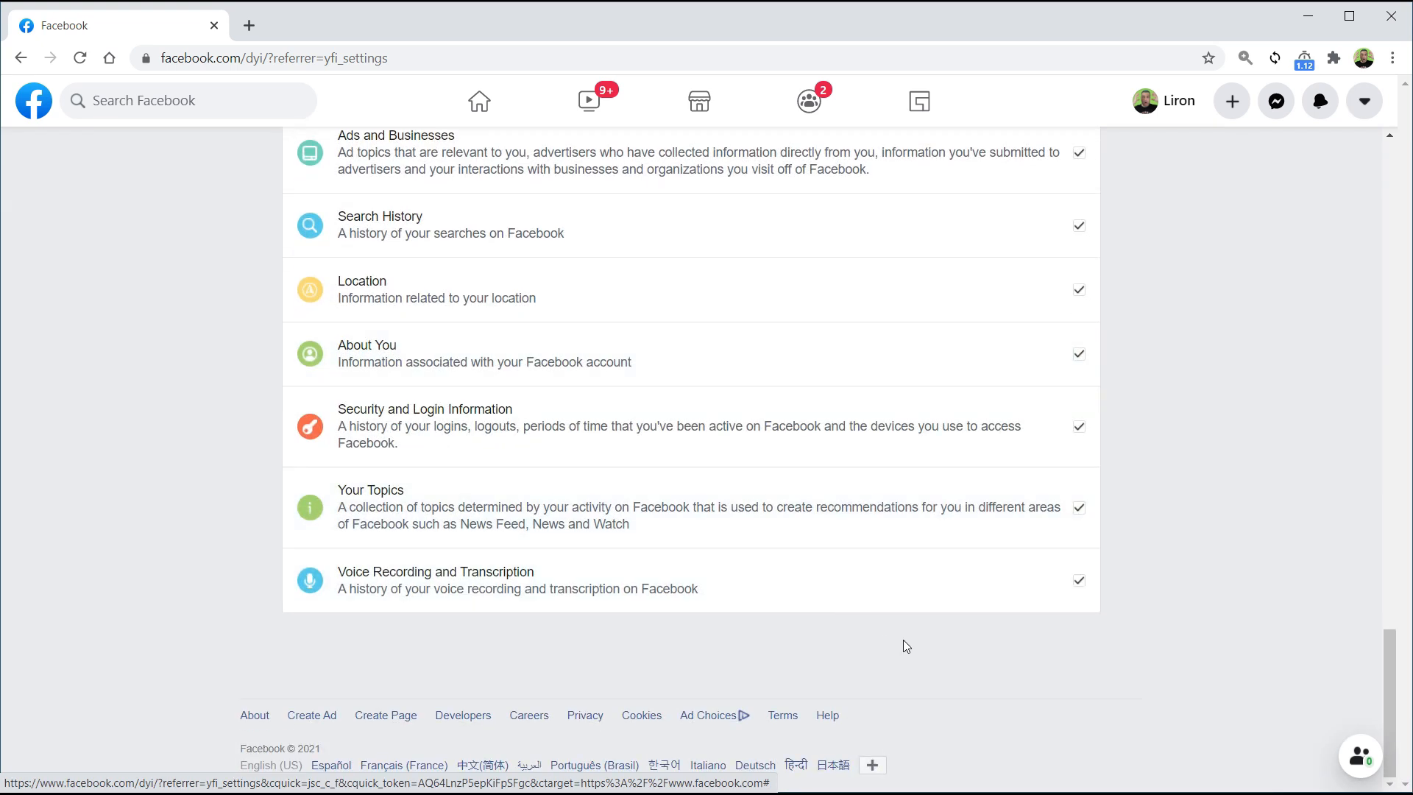
{"action": "scroll", "scroll_direction": "up", "scroll_amount": 3}
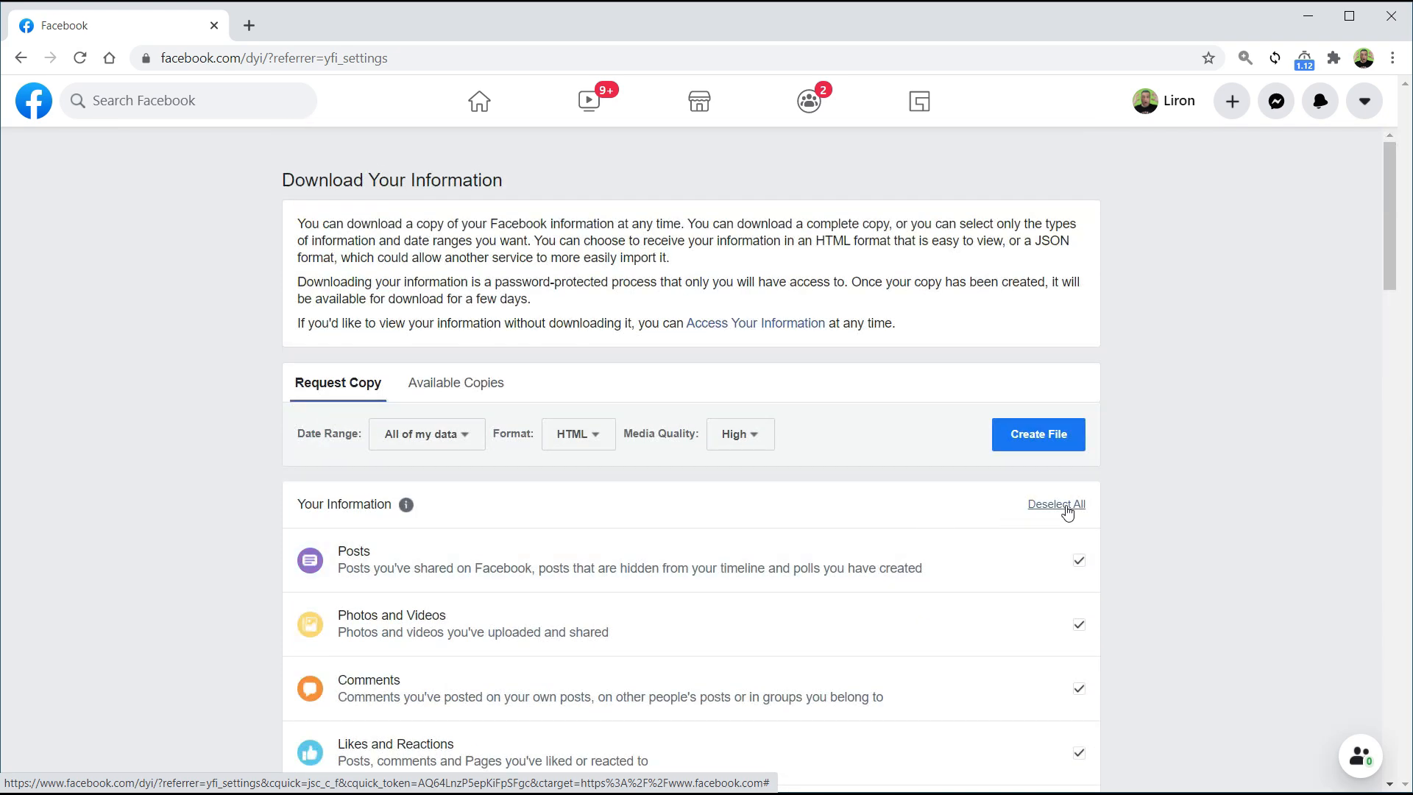
Deselect all categories, tick only Photos and Videos, and create the file
{"action": "left_click", "coordinate": [1056, 503]}
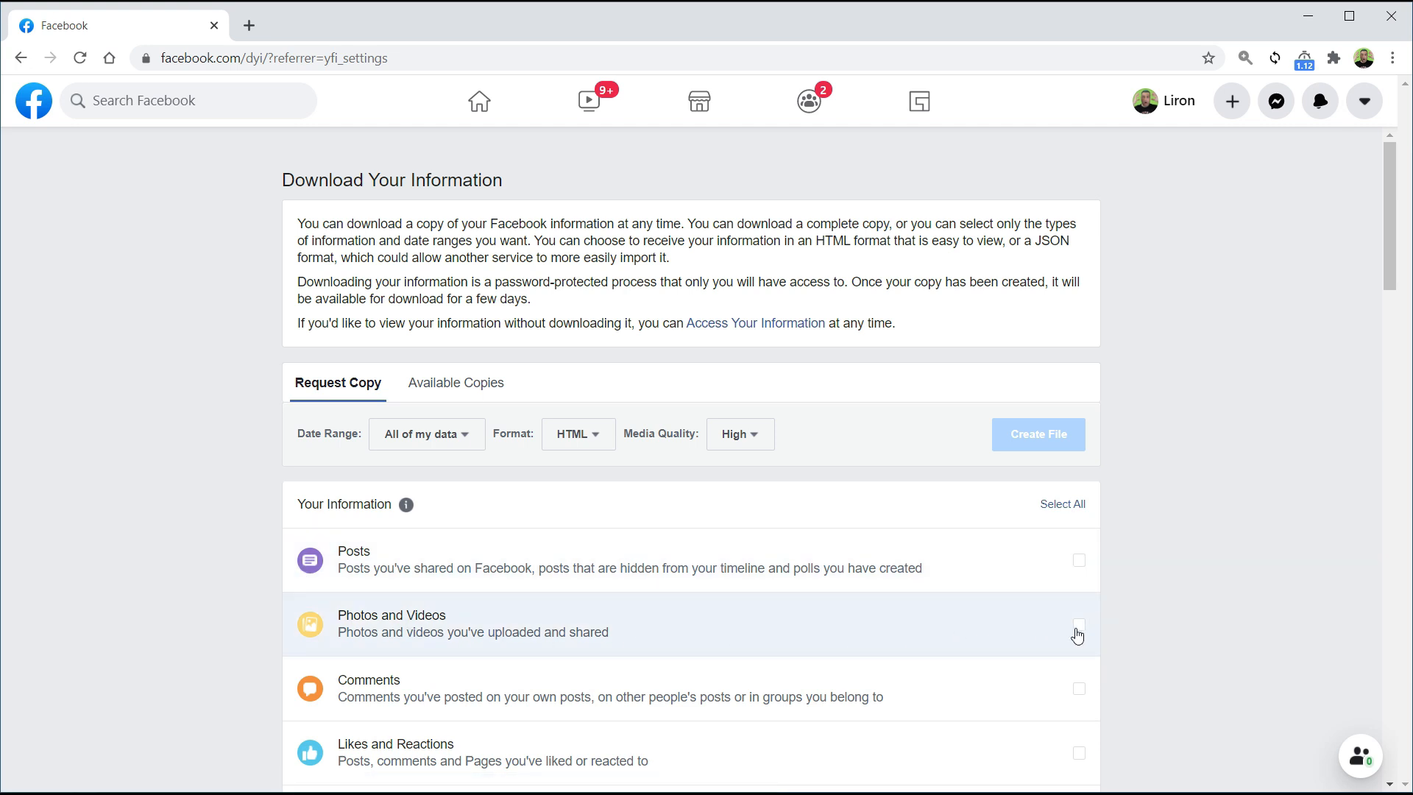
{"action": "left_click", "coordinate": [1077, 625]}
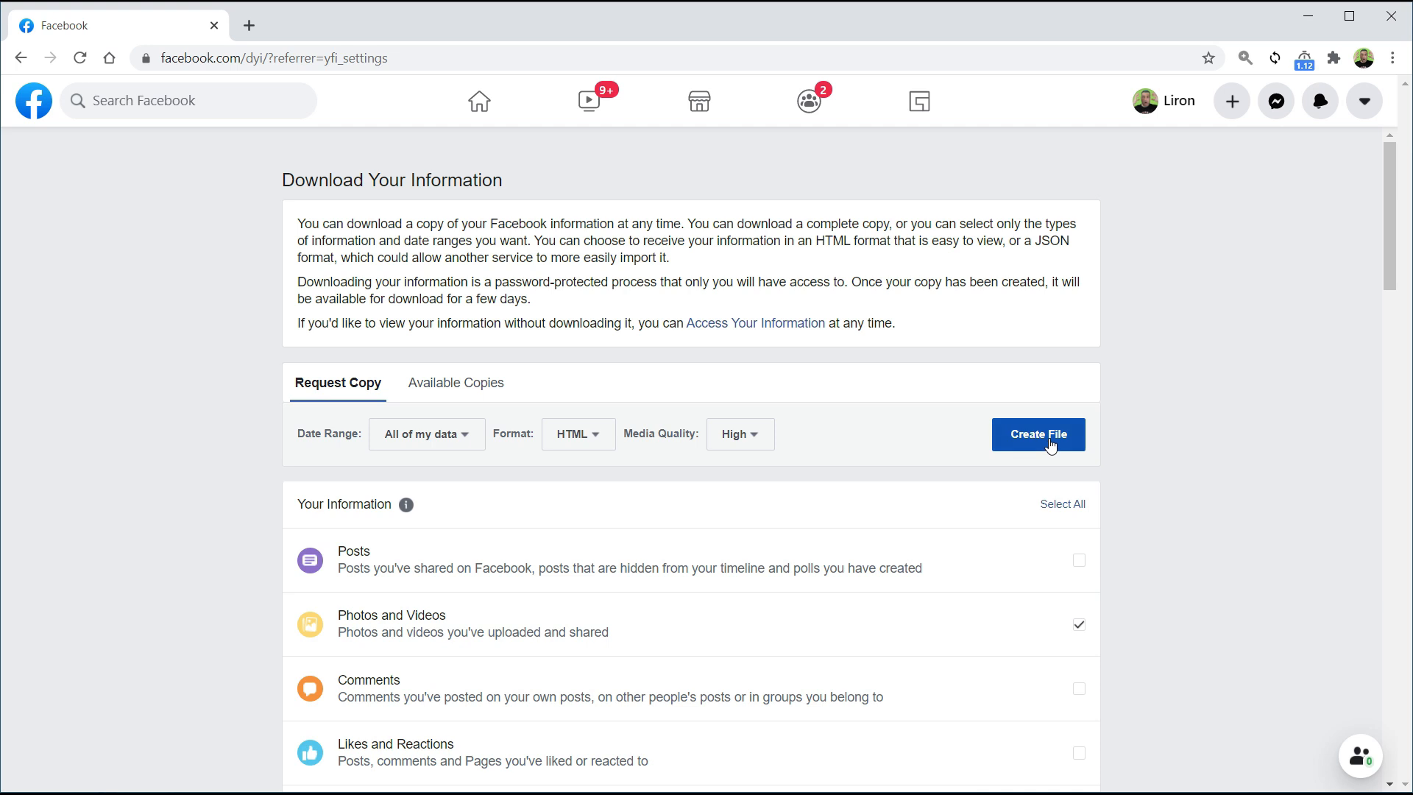
{"action": "left_click", "coordinate": [1037, 434]}
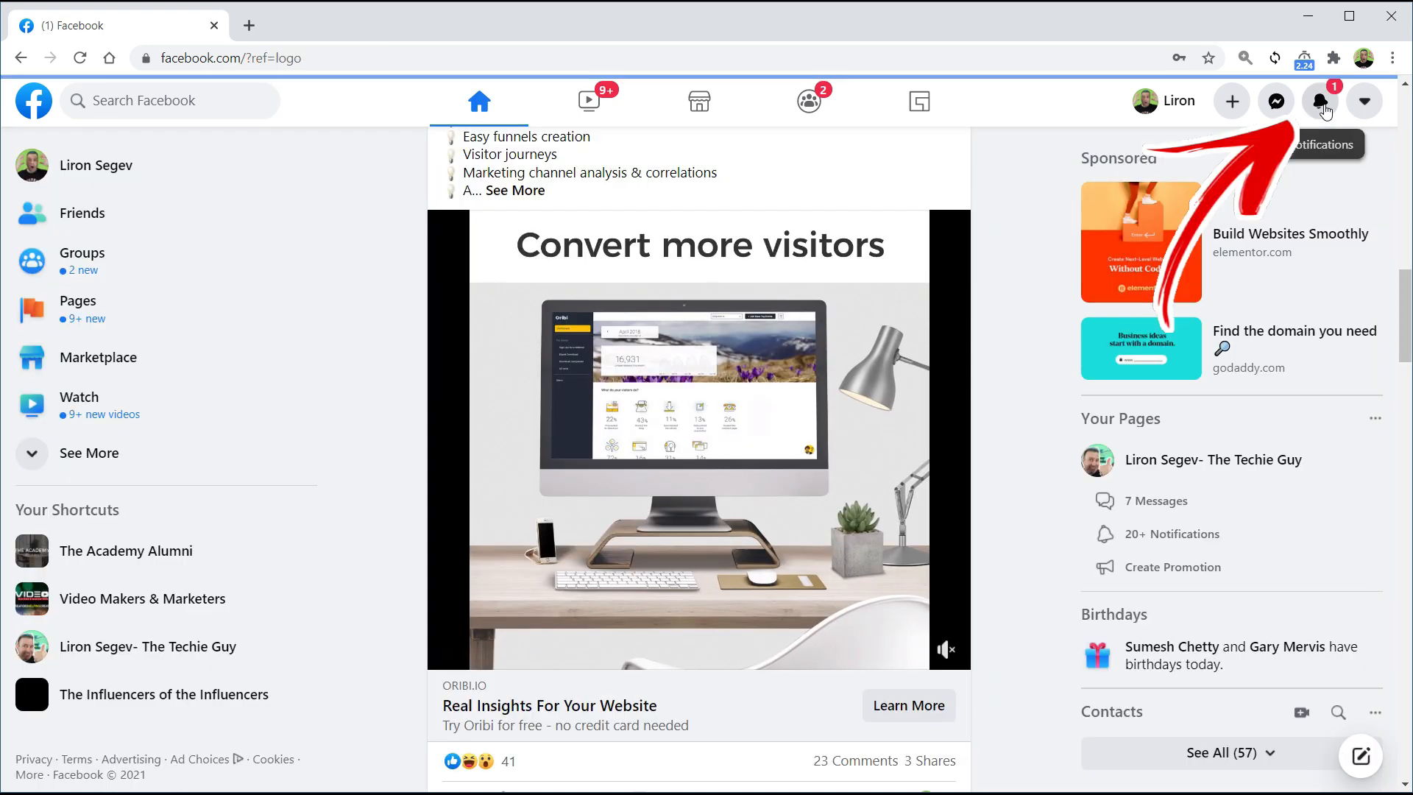
Download the ready 1.31 GB information file from the notification
{"action": "left_click", "coordinate": [1323, 100]}
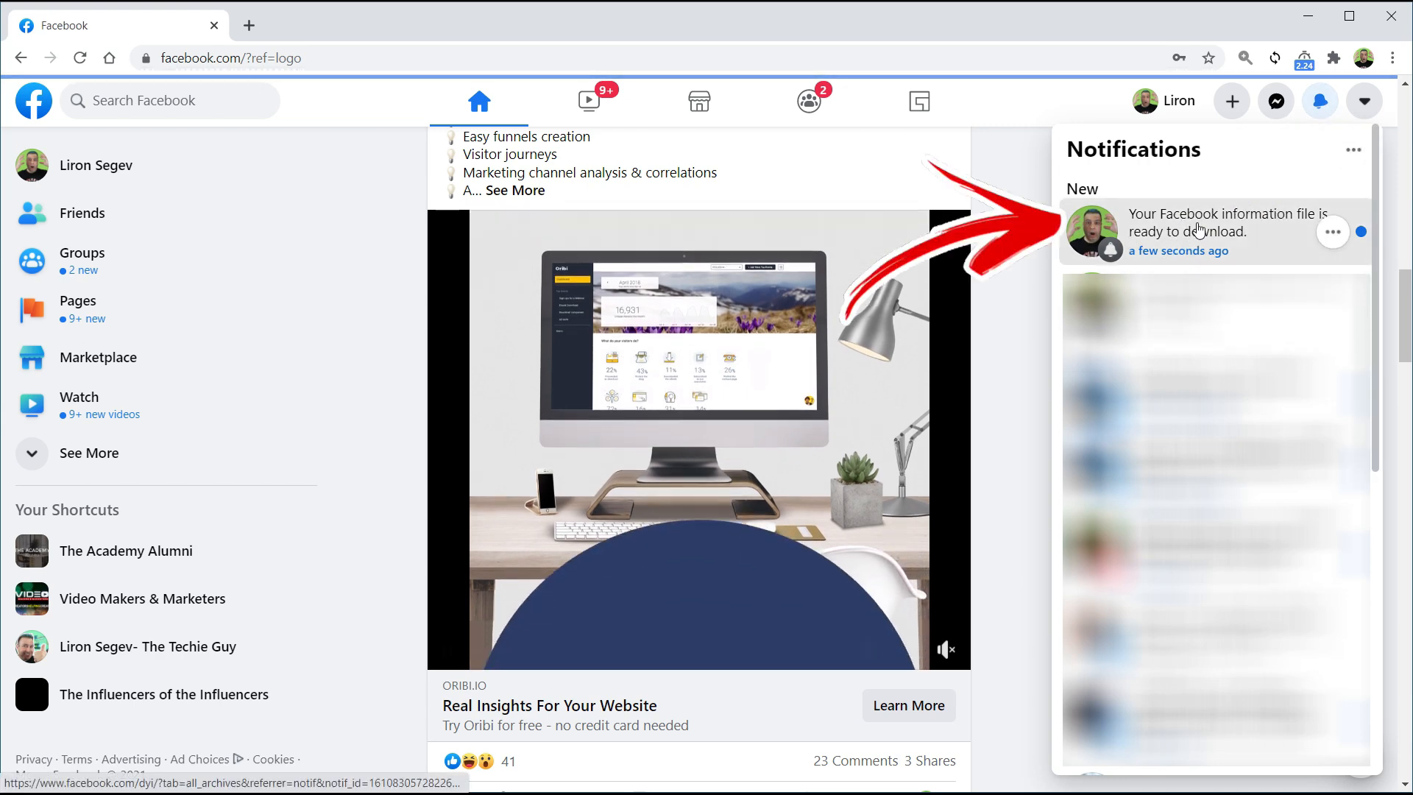
{"action": "left_click", "coordinate": [1216, 222]}
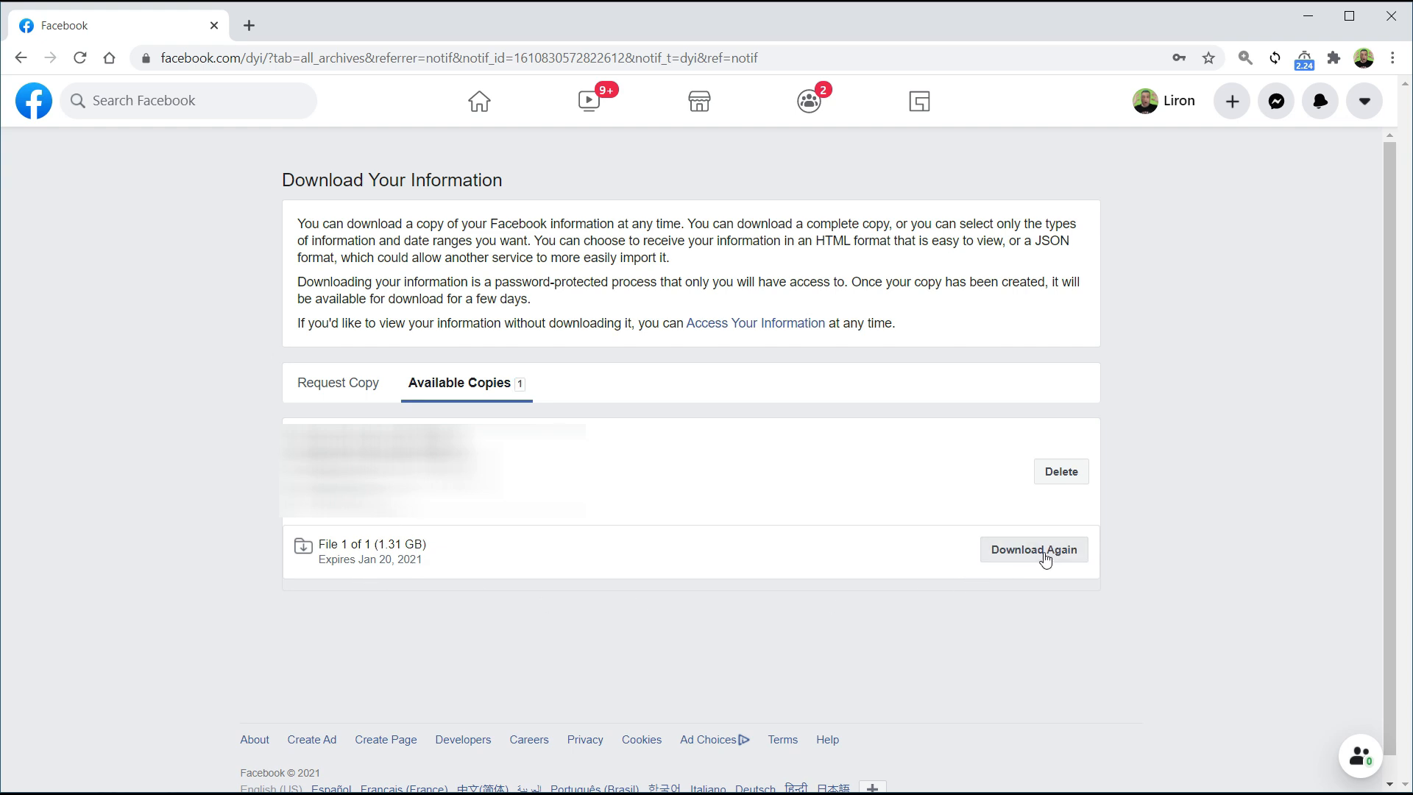
{"action": "left_click", "coordinate": [1033, 549]}
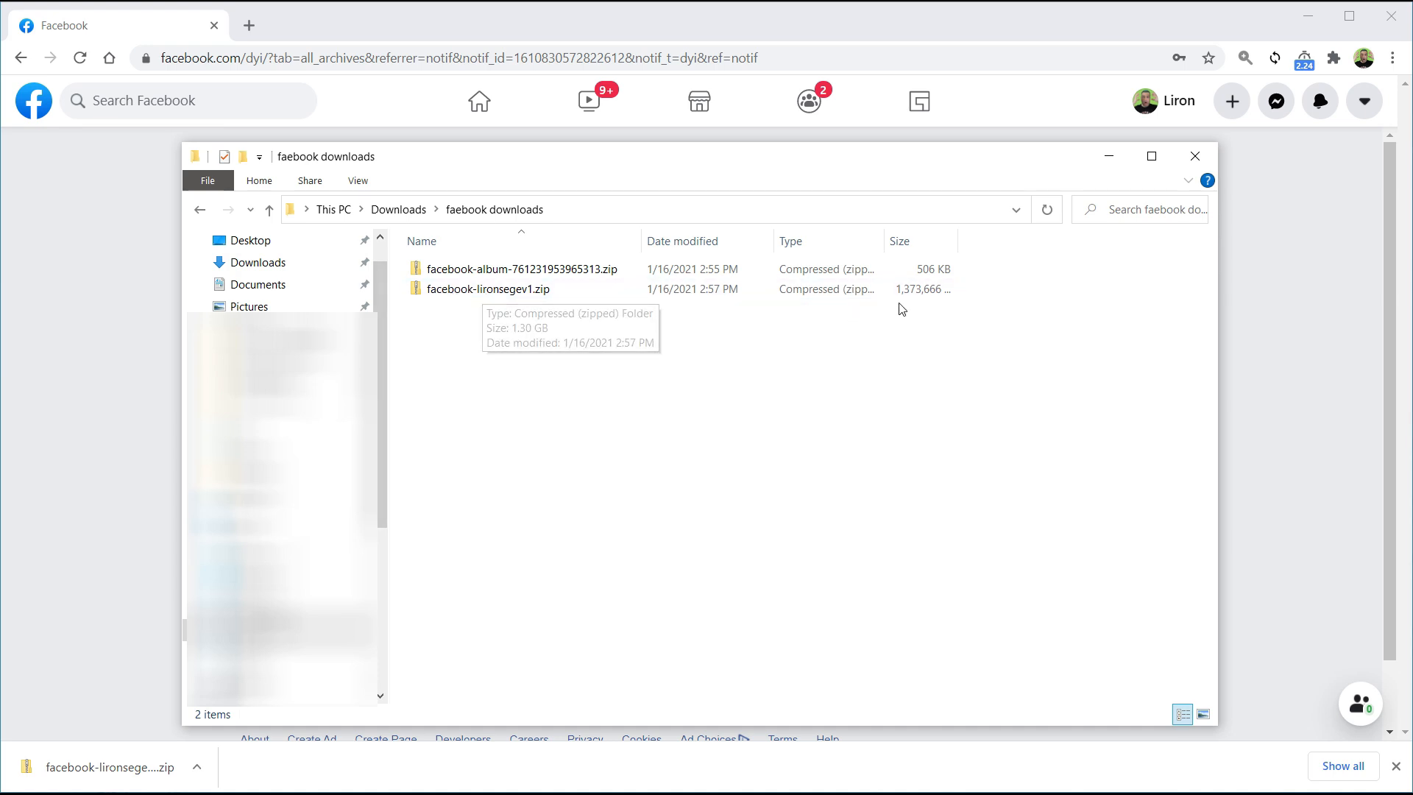
{"action": "left_click", "coordinate": [486, 289]}
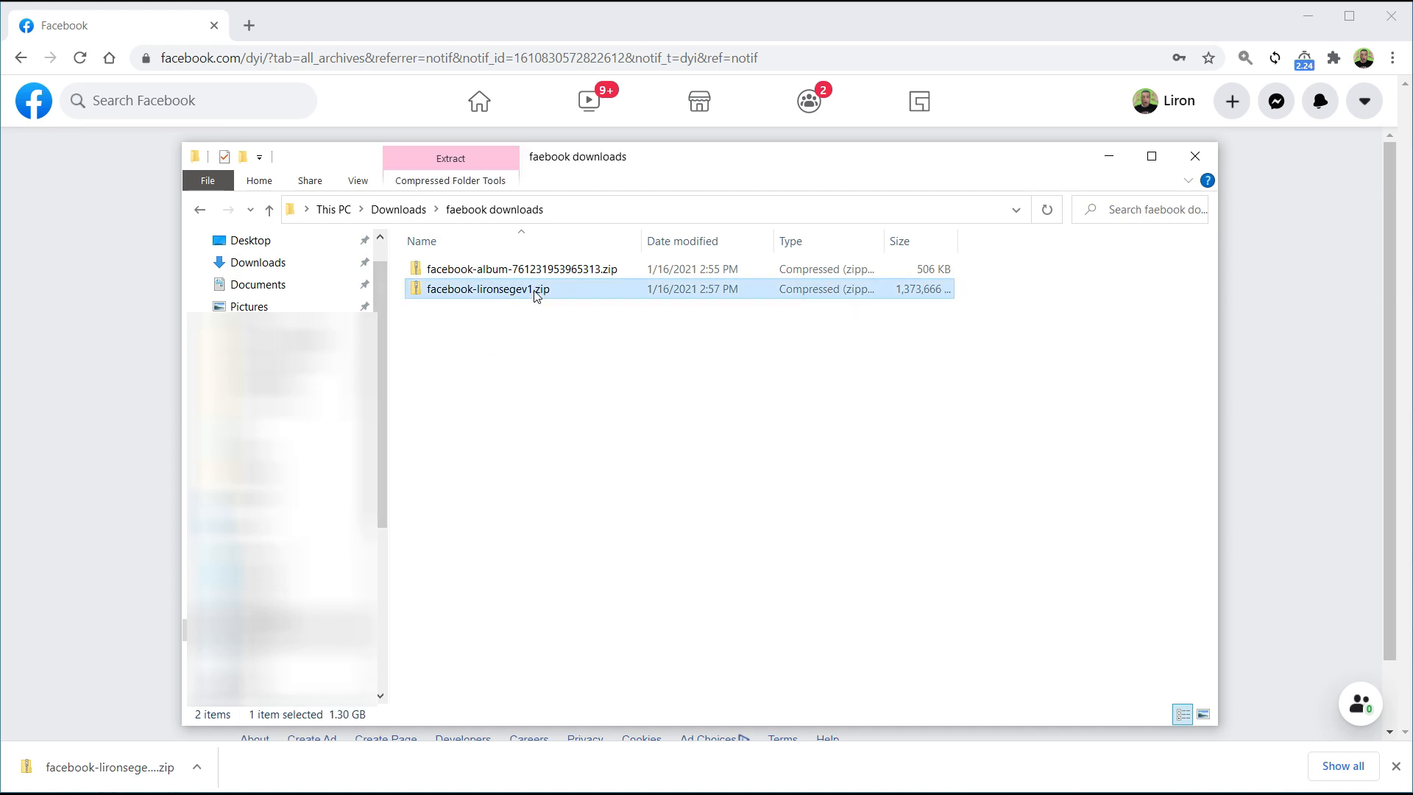
{"action": "double_click", "coordinate": [490, 289]}
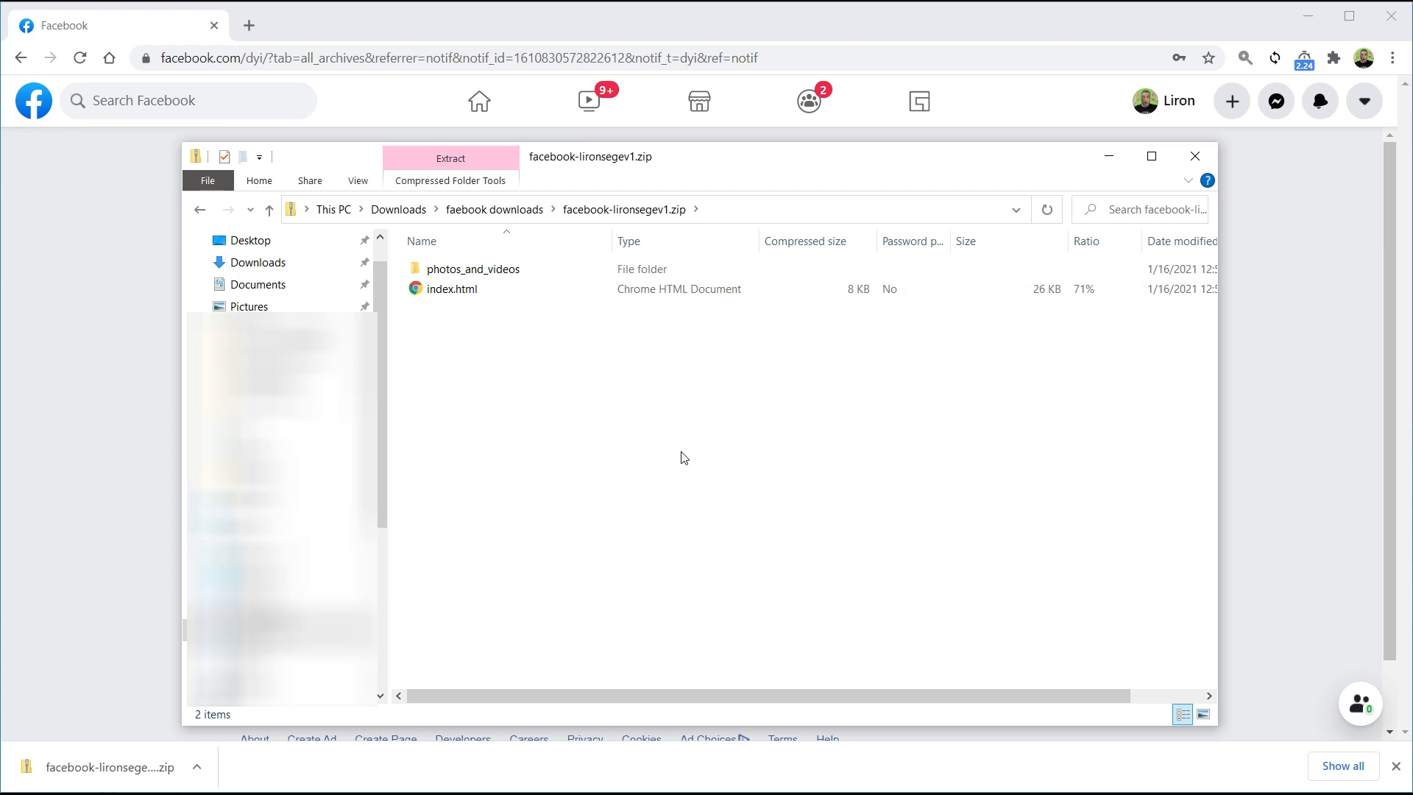
{"action": "double_click", "coordinate": [473, 269]}
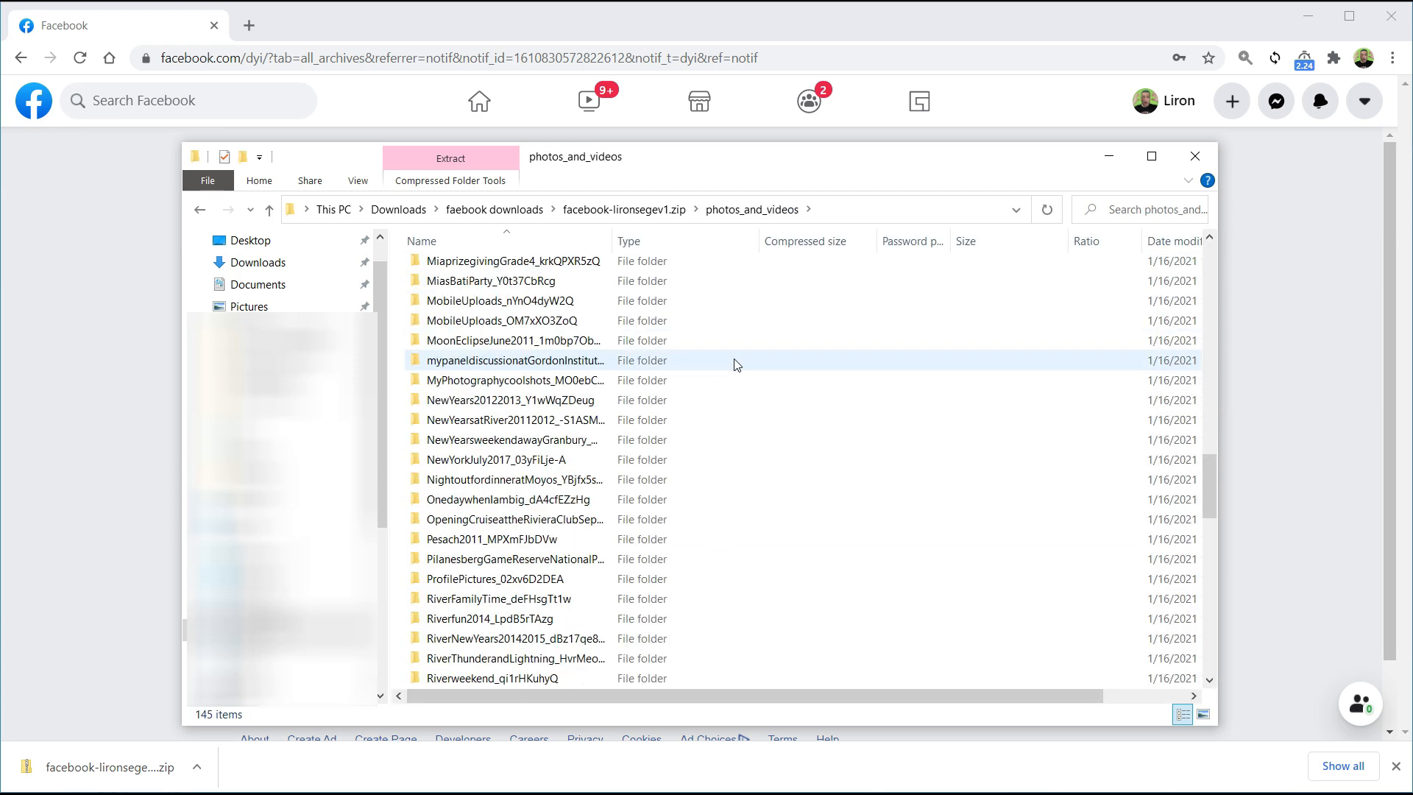
{"action": "right_click", "coordinate": [509, 268]}
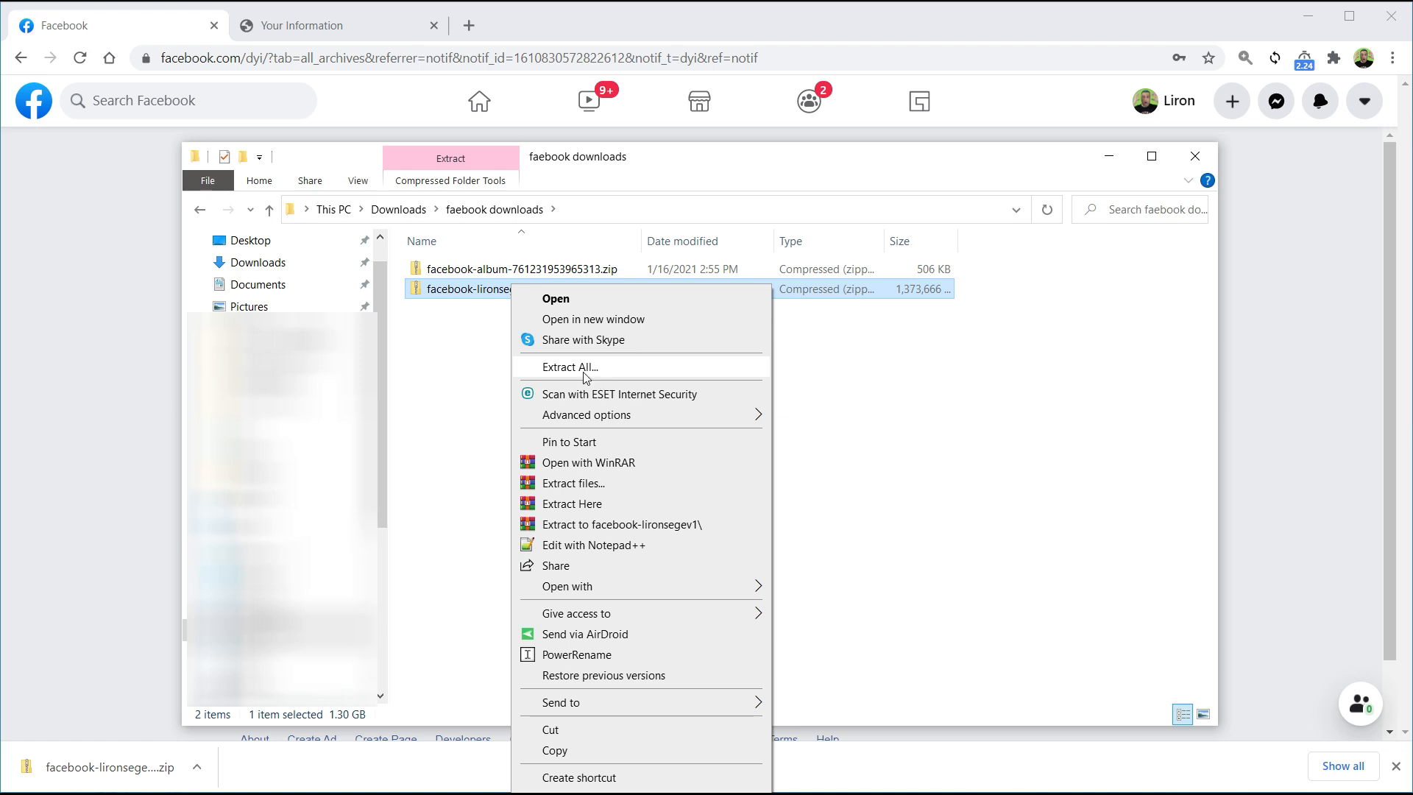
Extract the zip to 'all of my photos and vidoes' and open its index.html
{"action": "left_click", "coordinate": [570, 367]}
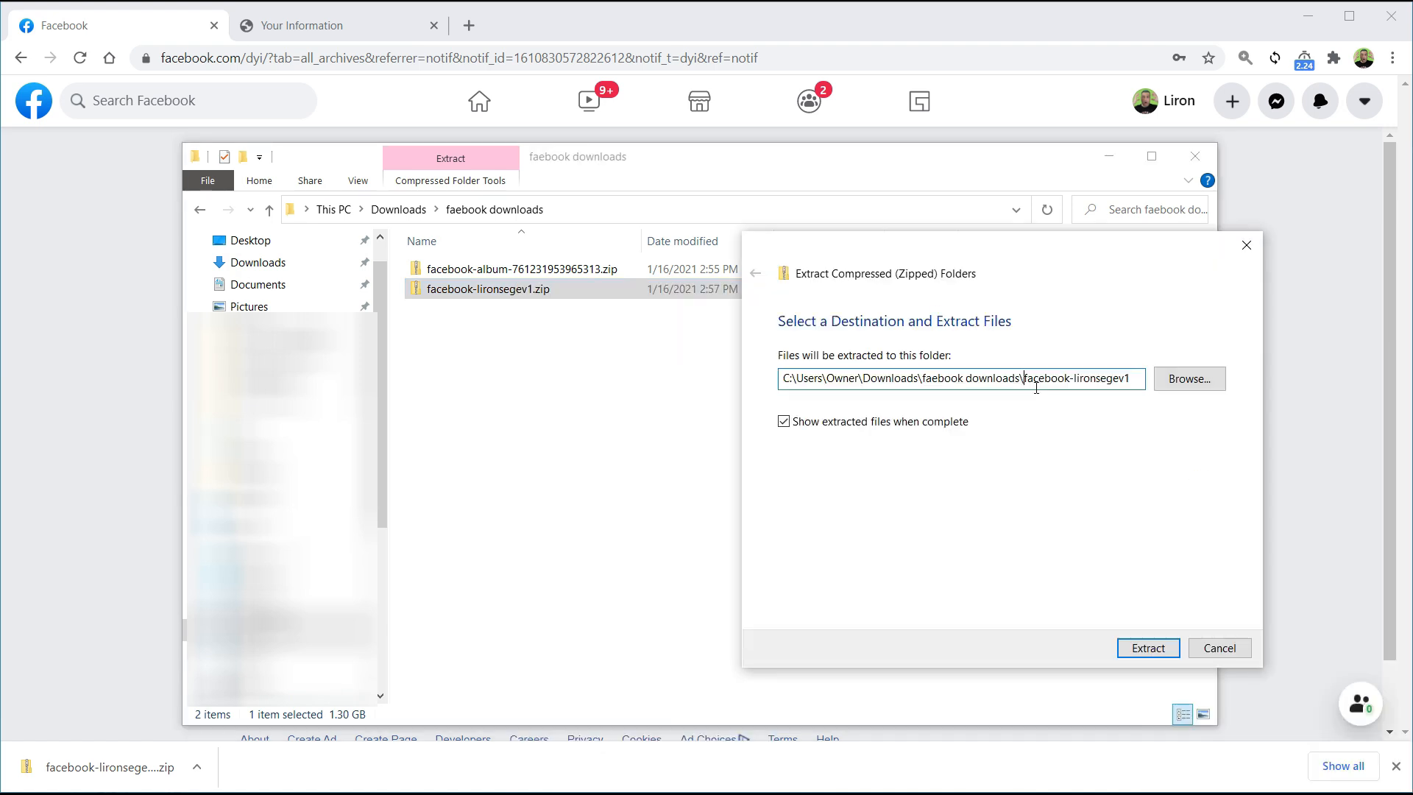
{"action": "double_click", "coordinate": [1073, 378]}
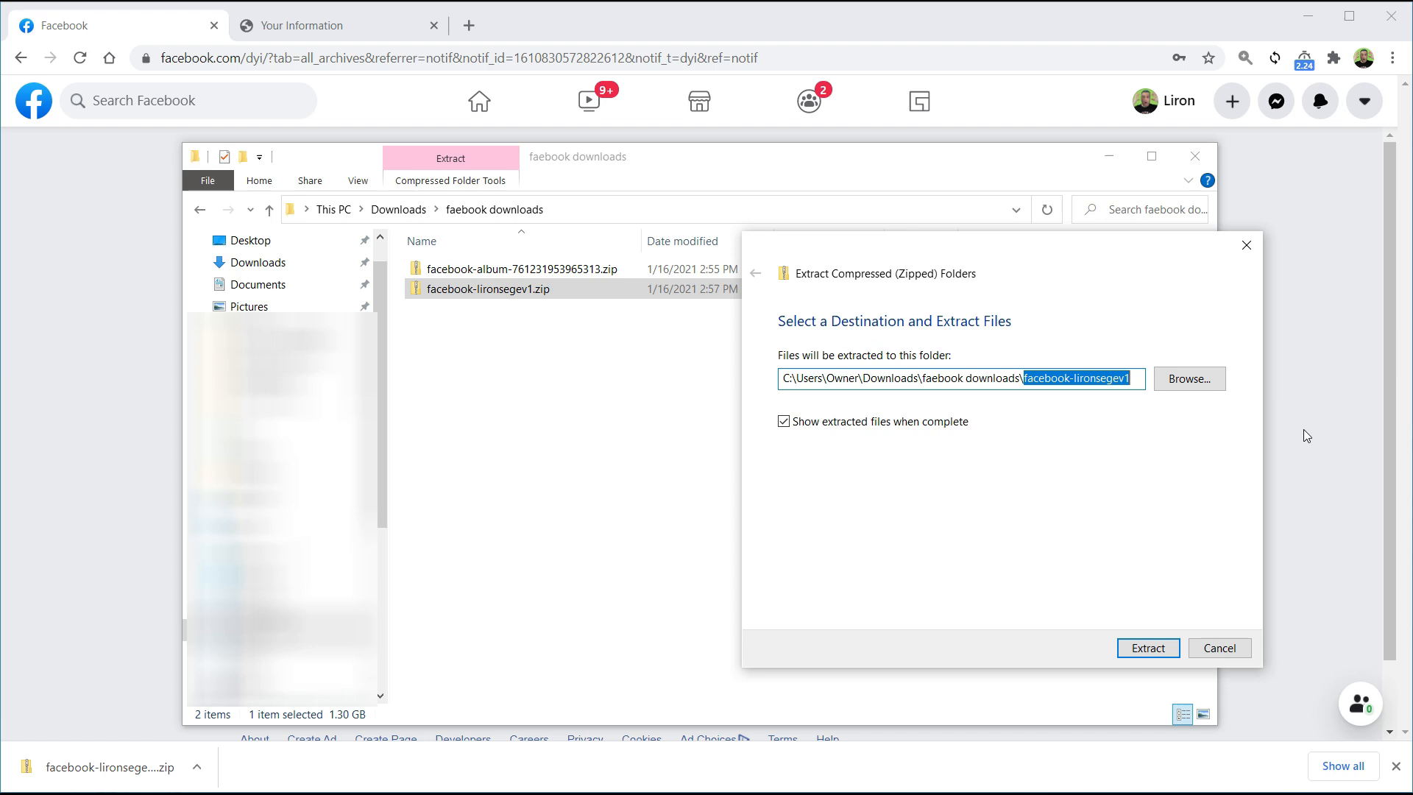
{"action": "left_click", "coordinate": [1148, 647]}
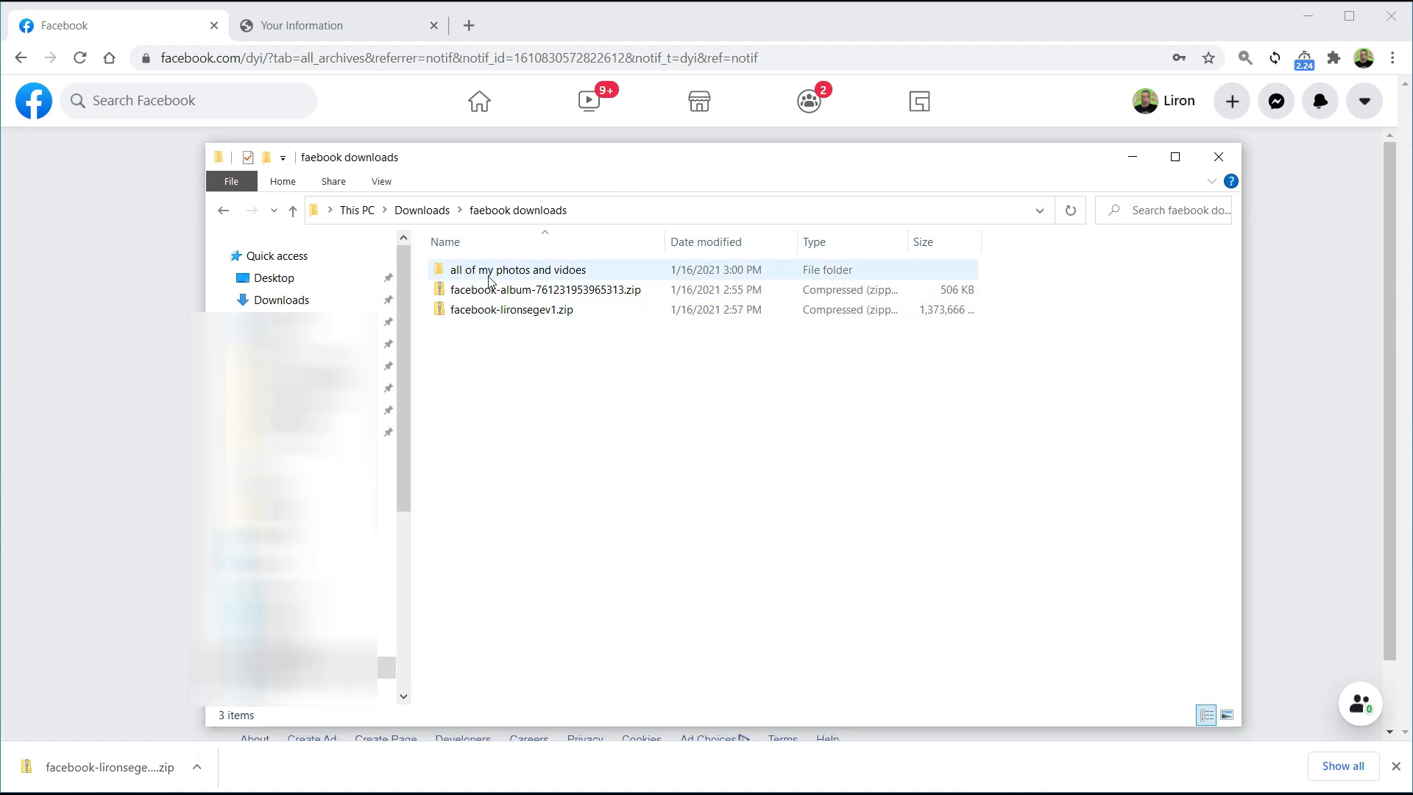
{"action": "double_click", "coordinate": [518, 270]}
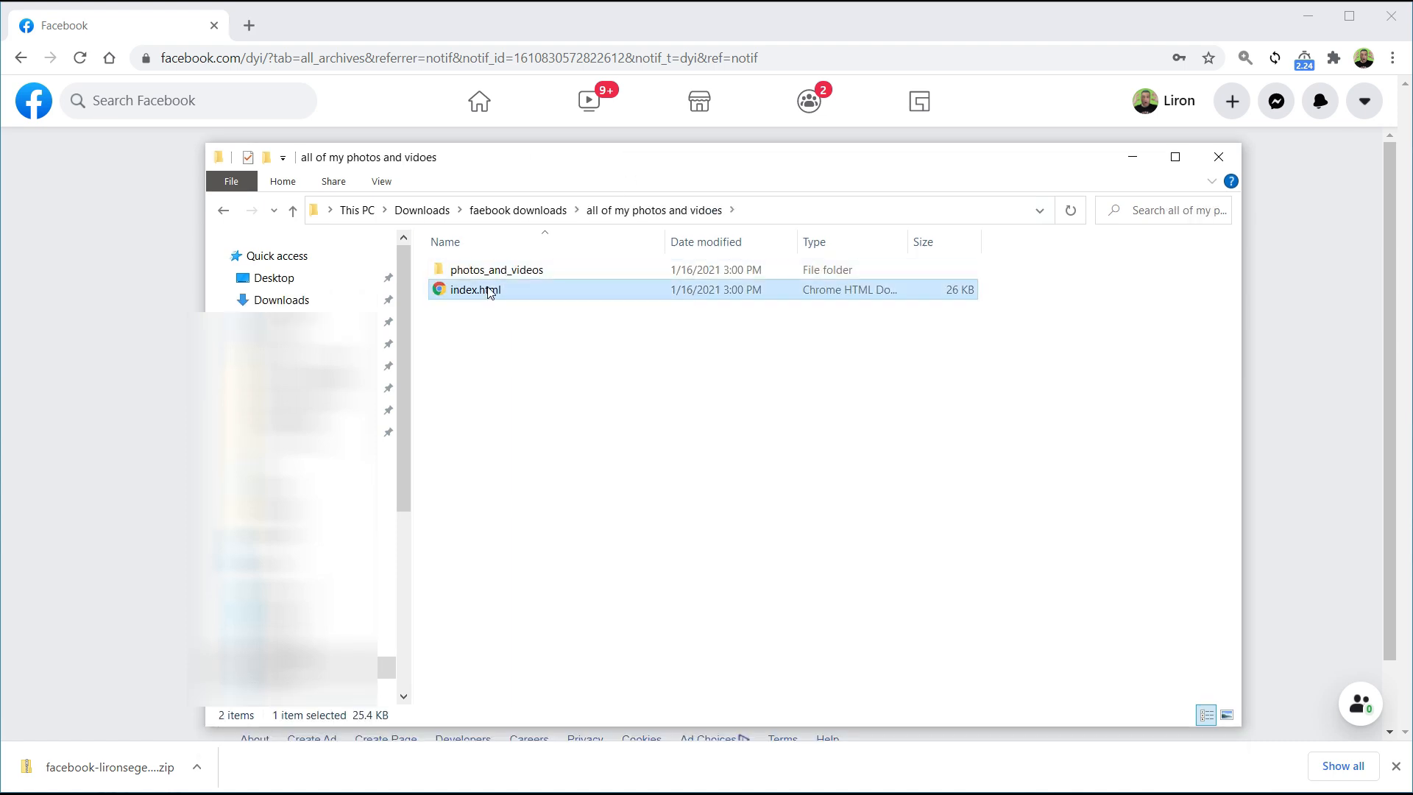
{"action": "double_click", "coordinate": [472, 289]}
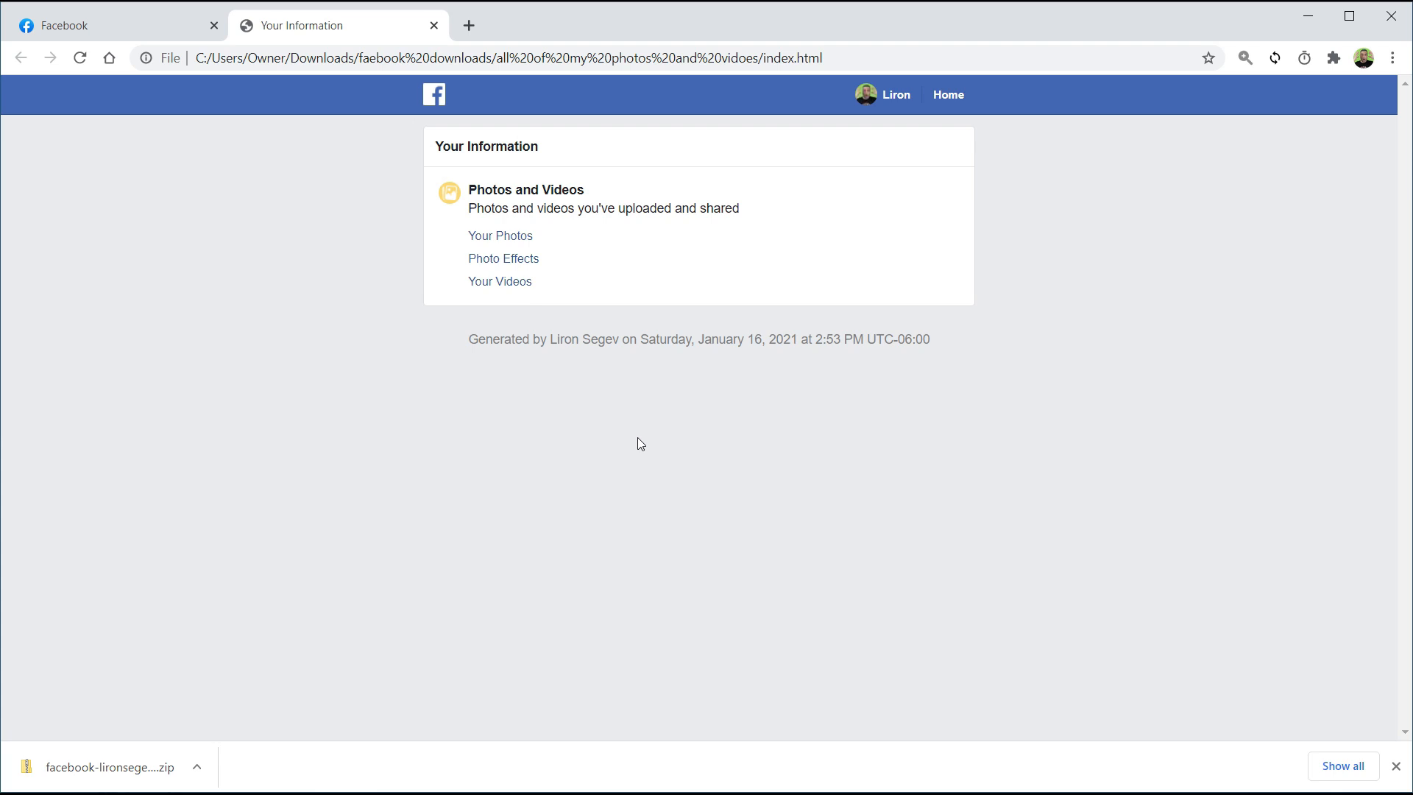
Browse the offline Your Photos, Photo Effects and Your Videos pages
{"action": "left_click", "coordinate": [501, 235]}
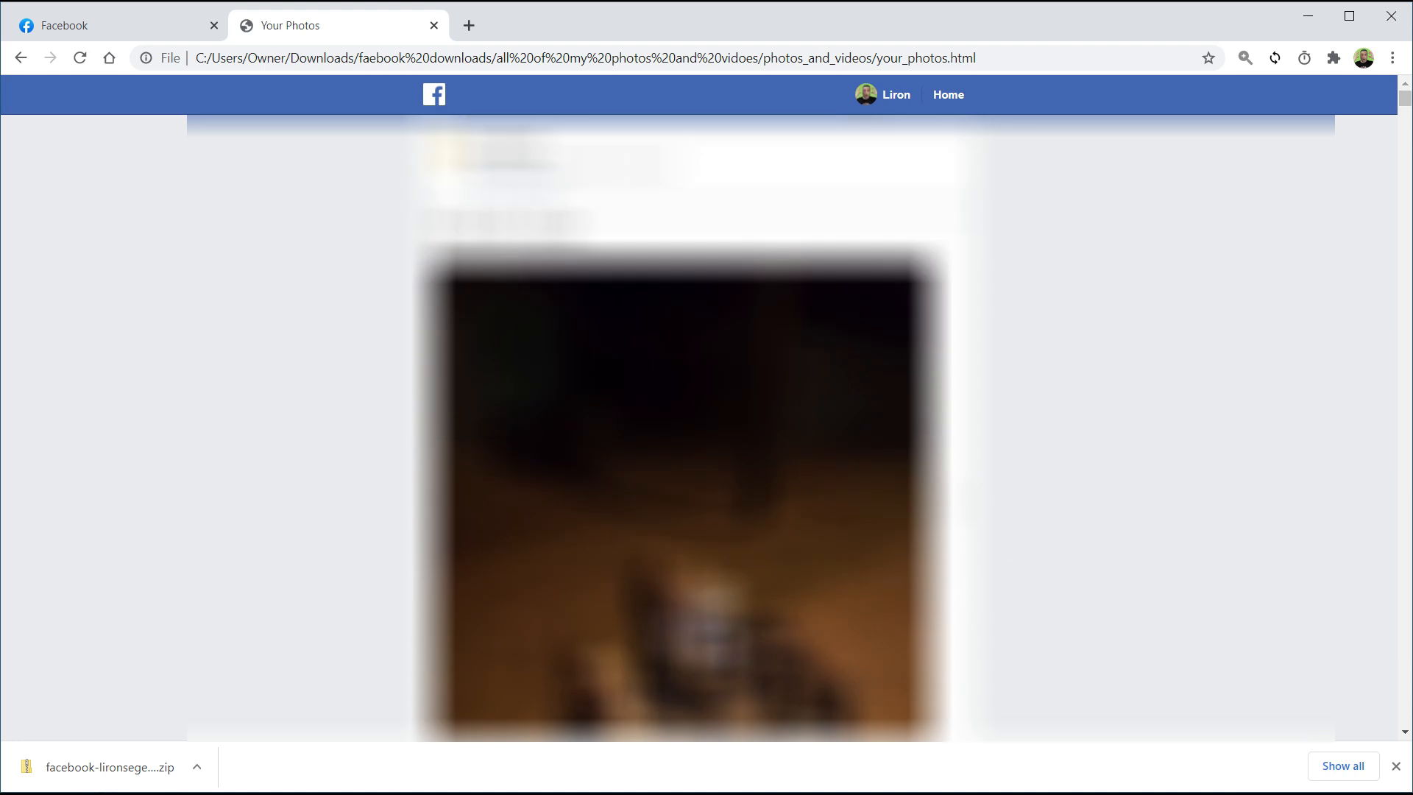
{"action": "mouse_move", "coordinate": [1374, 157]}
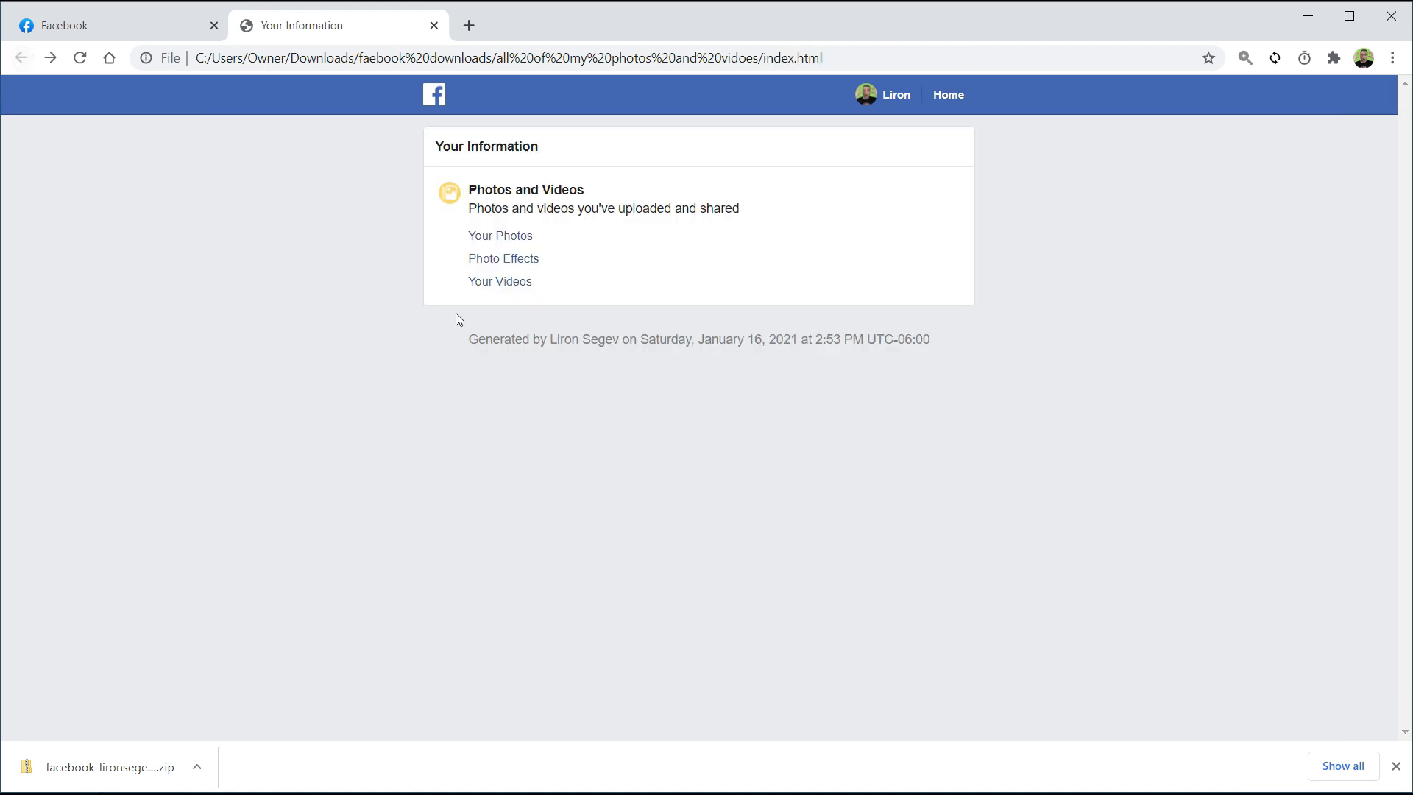
{"action": "left_click", "coordinate": [502, 258]}
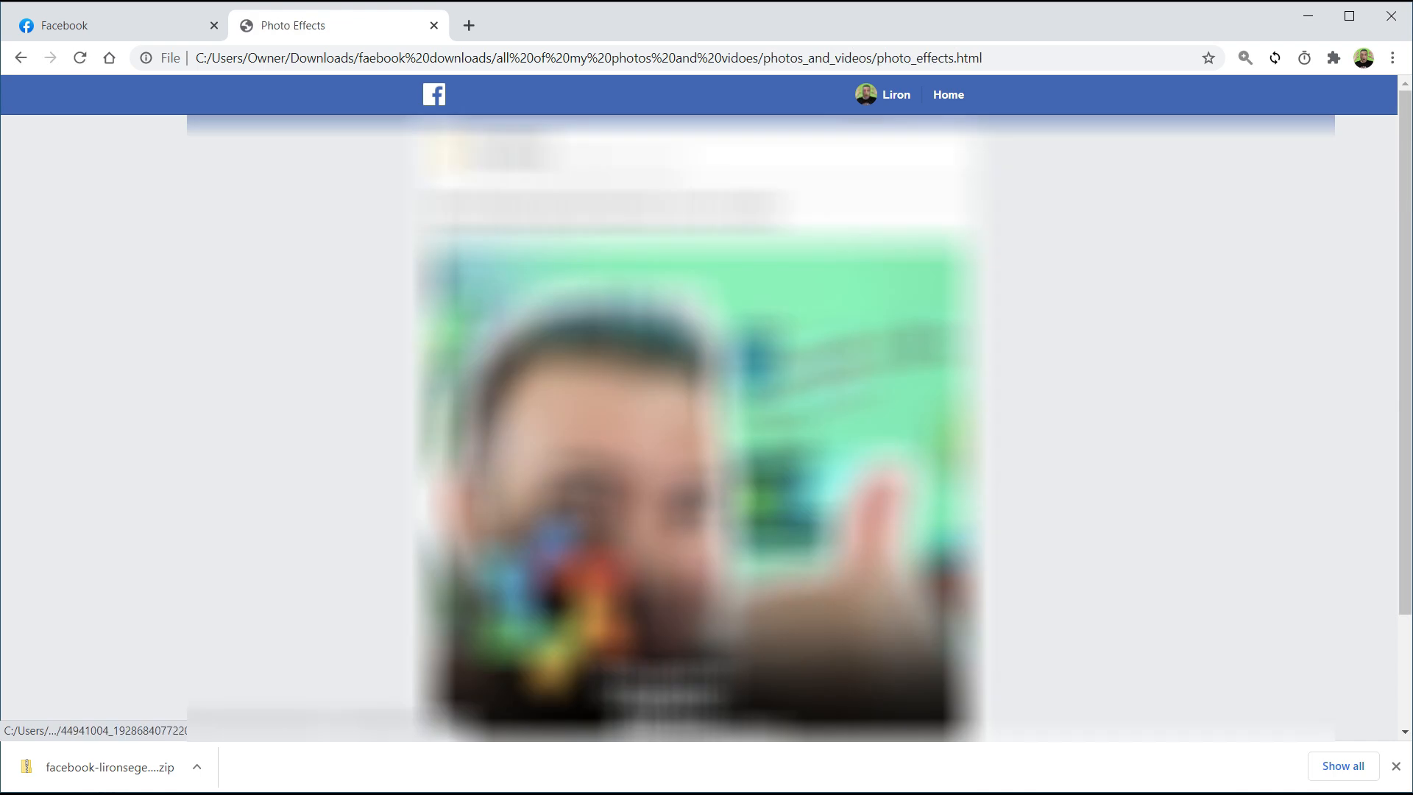
{"action": "scroll", "scroll_direction": "down", "scroll_amount": 3}
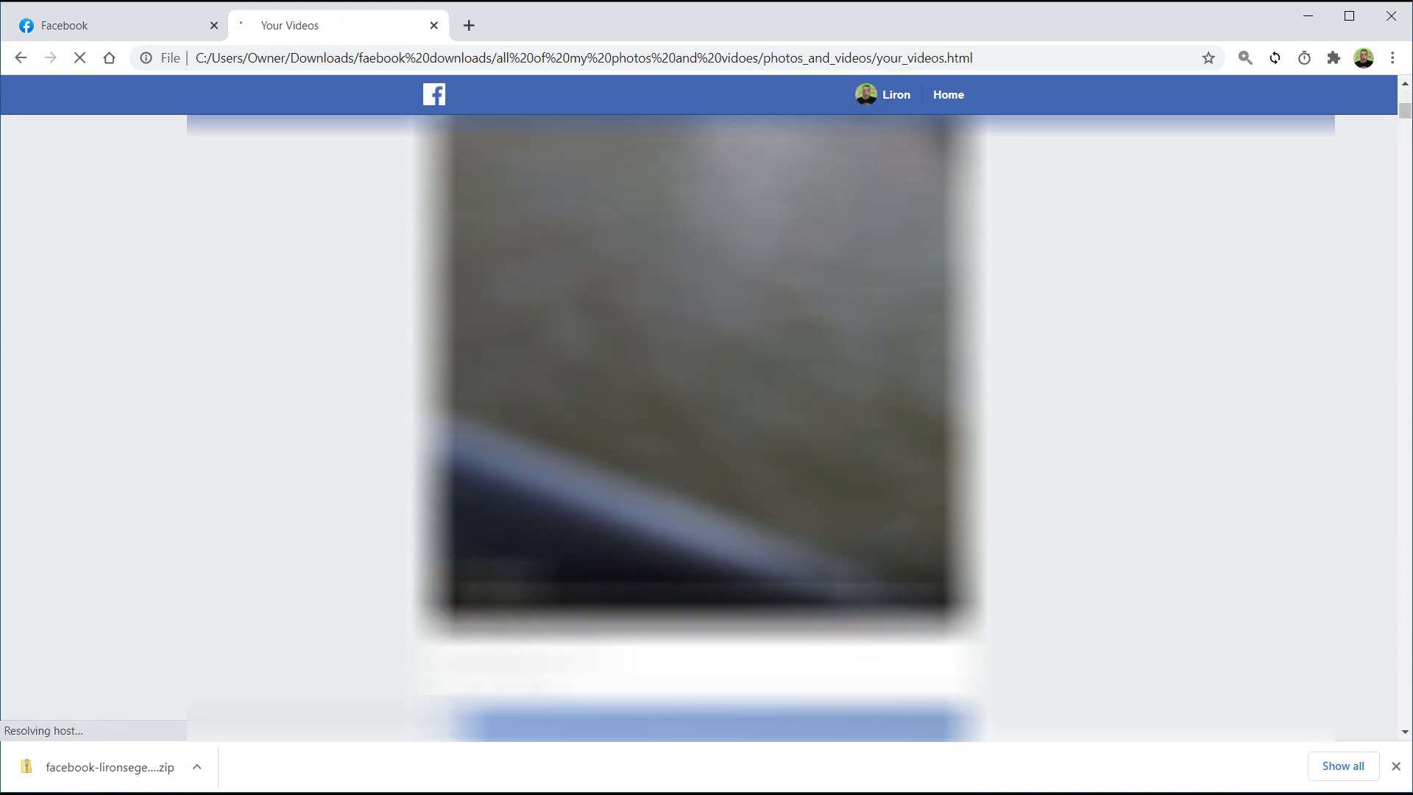
{"action": "scroll", "scroll_direction": "down", "scroll_amount": 3}
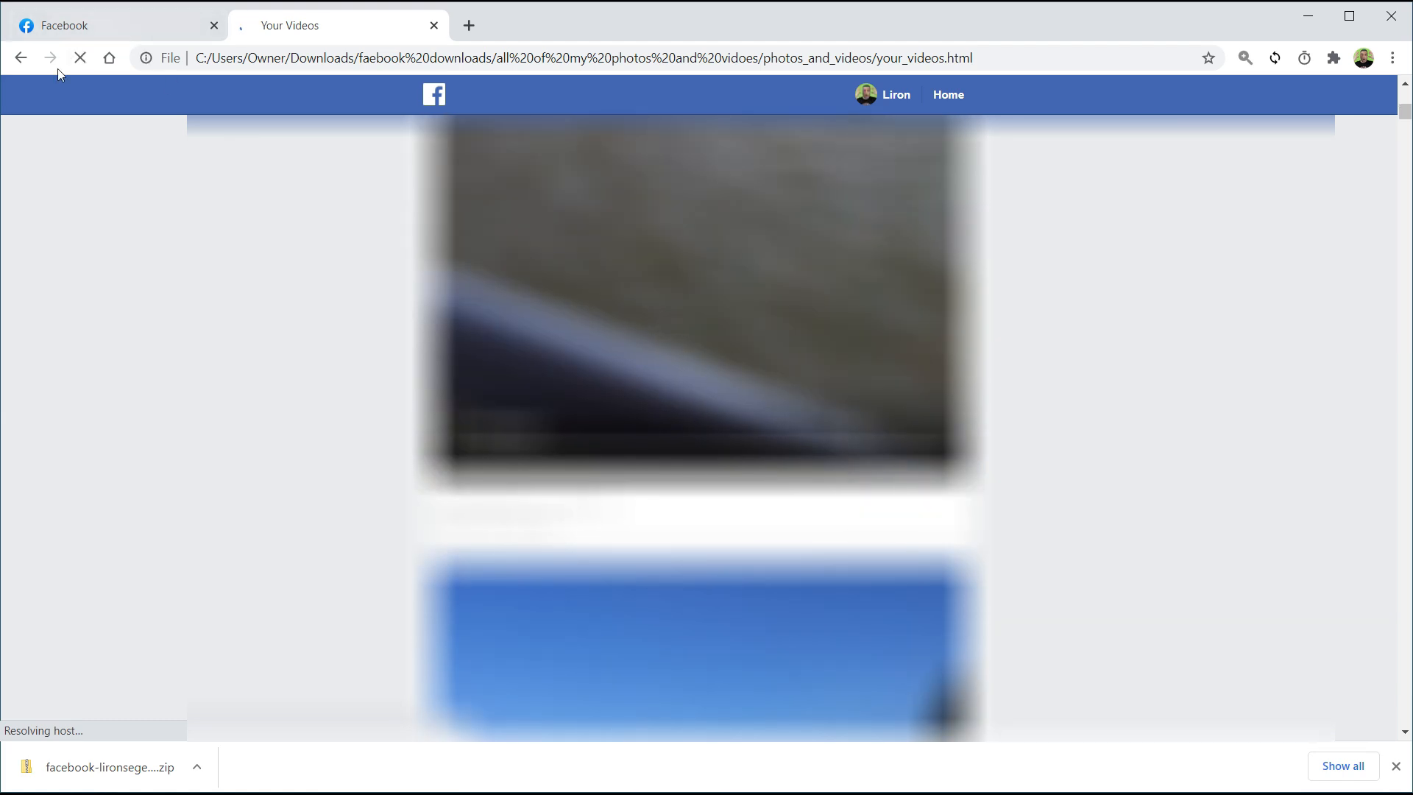